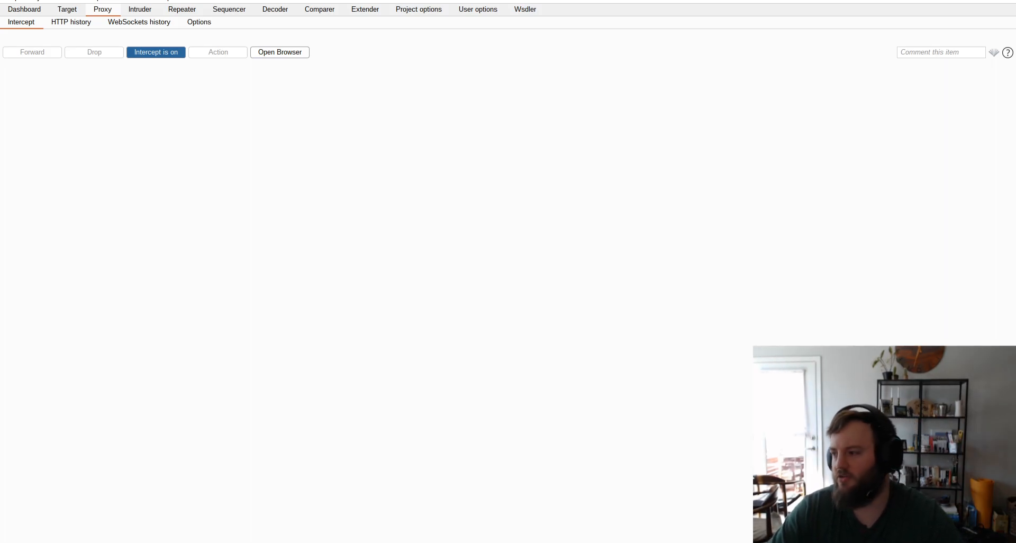
# View the Proxy Options listing listeners on 127.0.0.1:8080 and *:8082.
pyautogui.click(198, 21)
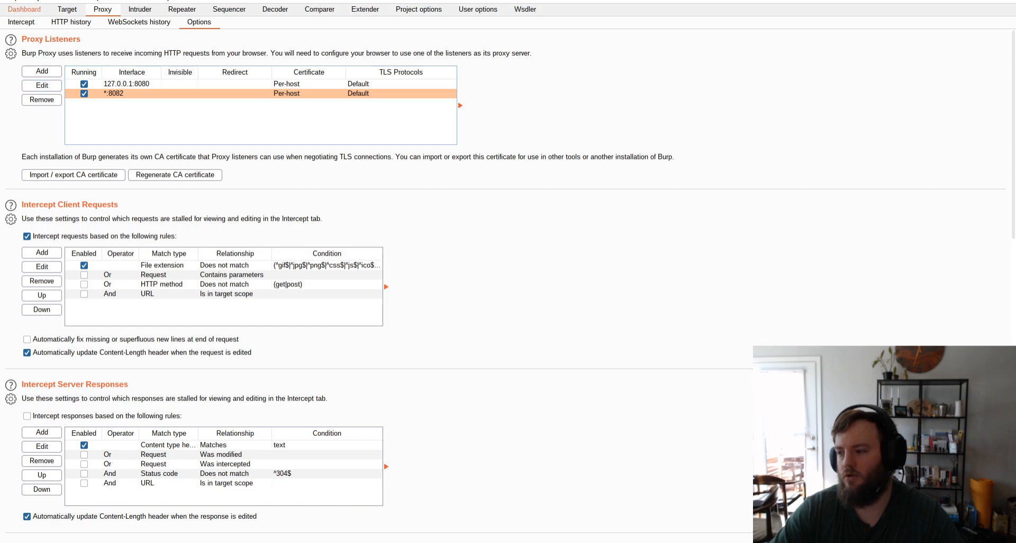
pyautogui.click(42, 71)
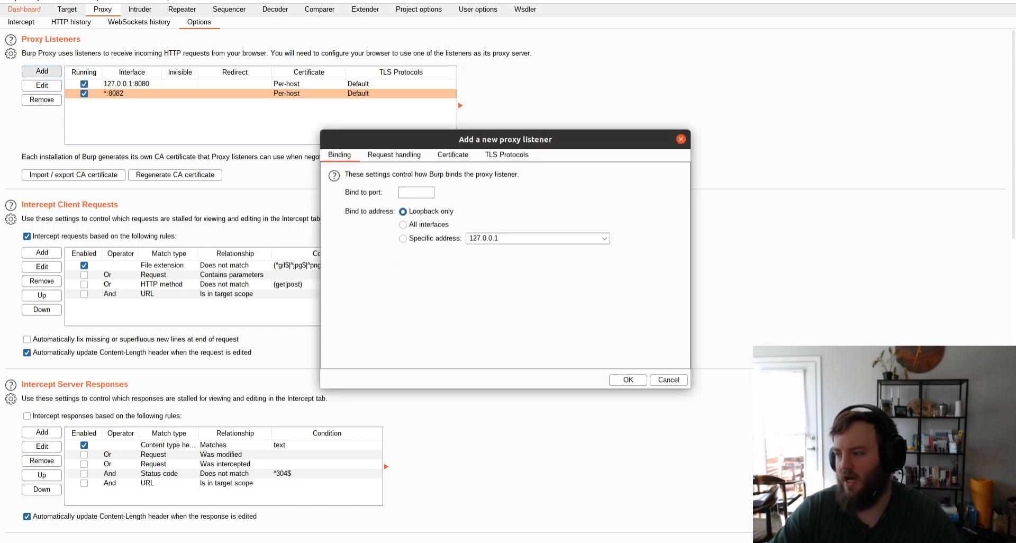
pyautogui.click(414, 193)
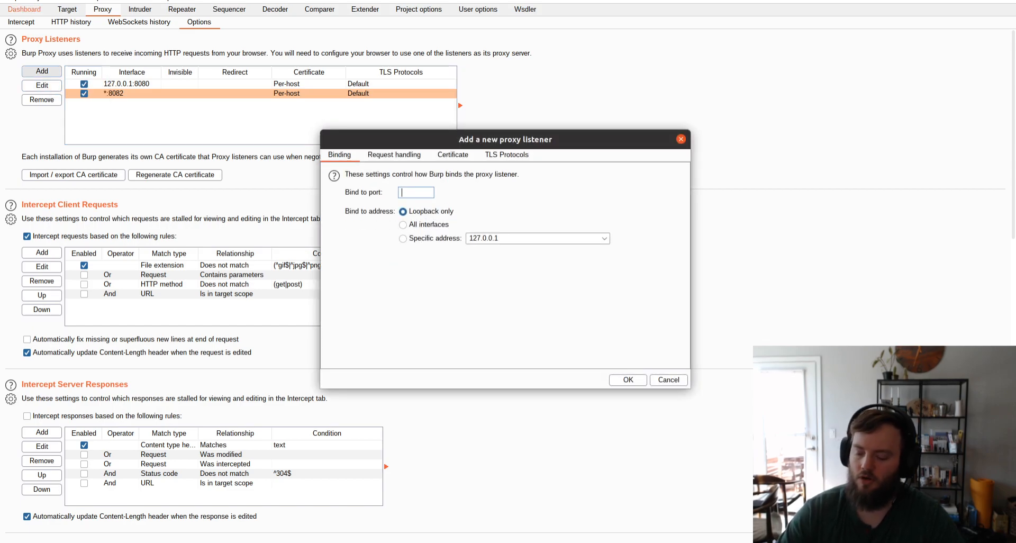
pyautogui.write('8083')
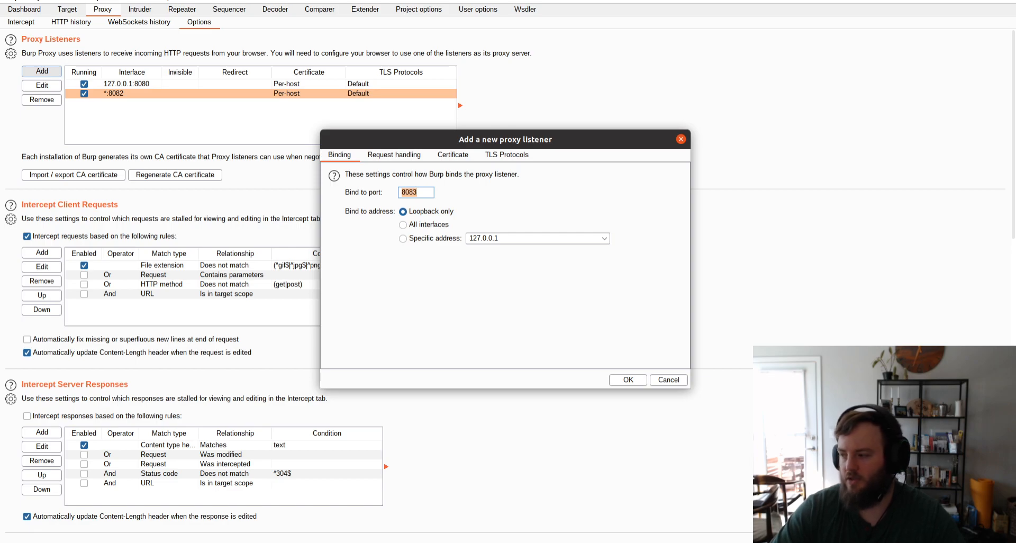
pyautogui.click(403, 224)
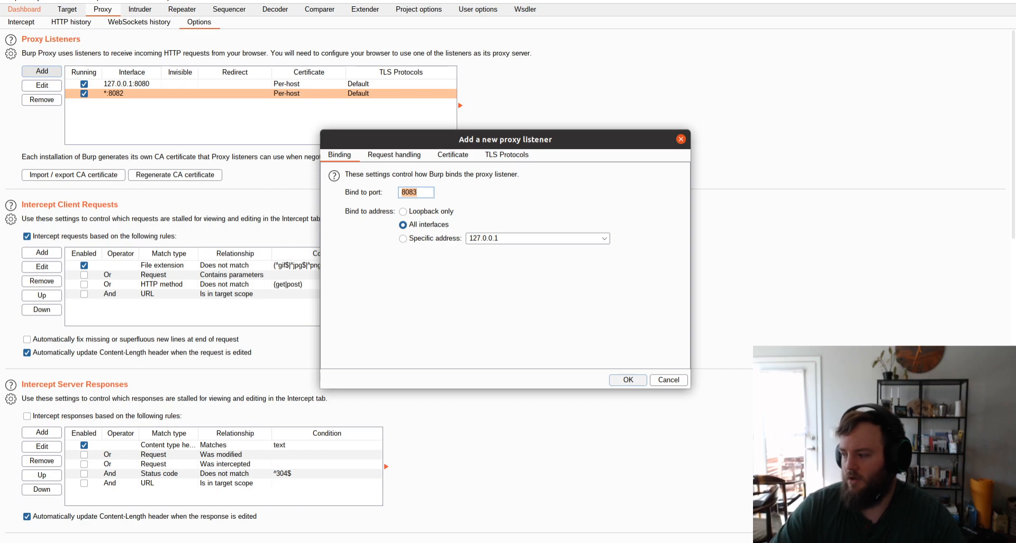
pyautogui.click(403, 225)
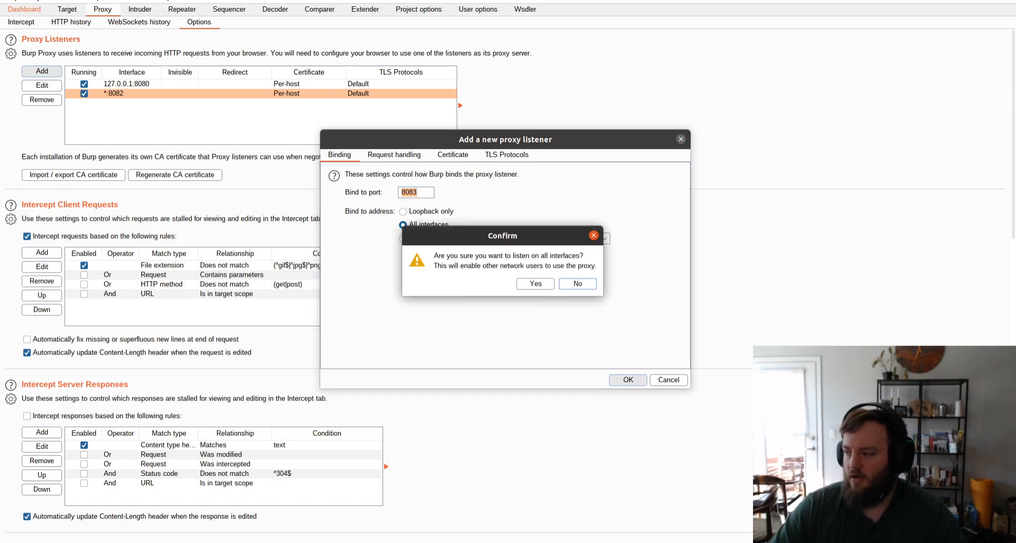
pyautogui.click(534, 284)
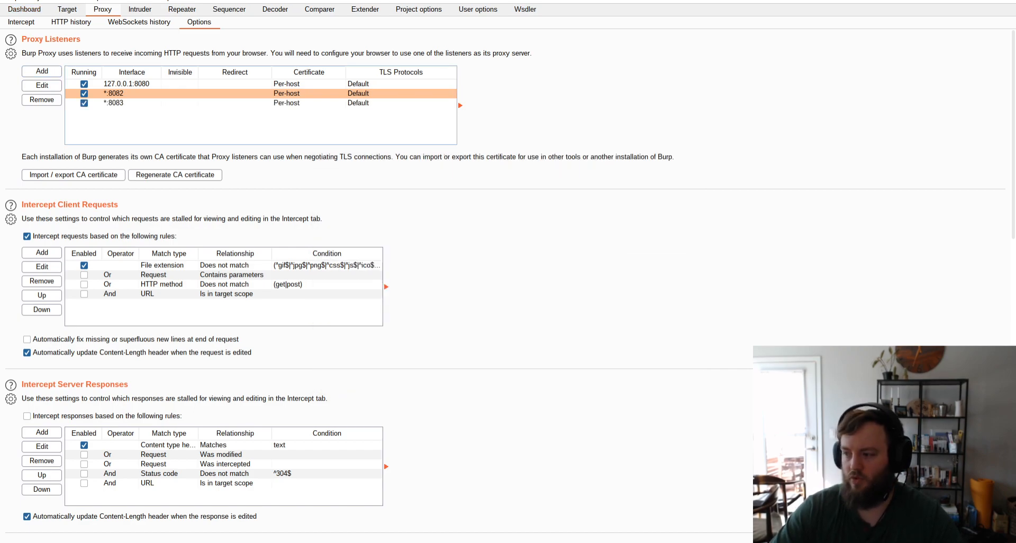
pyautogui.click(194, 103)
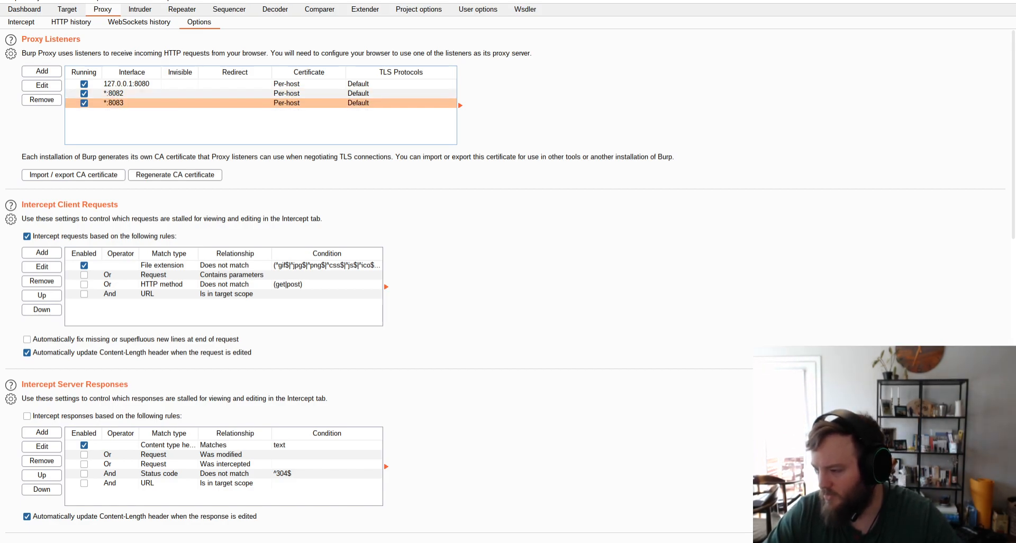
pyautogui.click(113, 93)
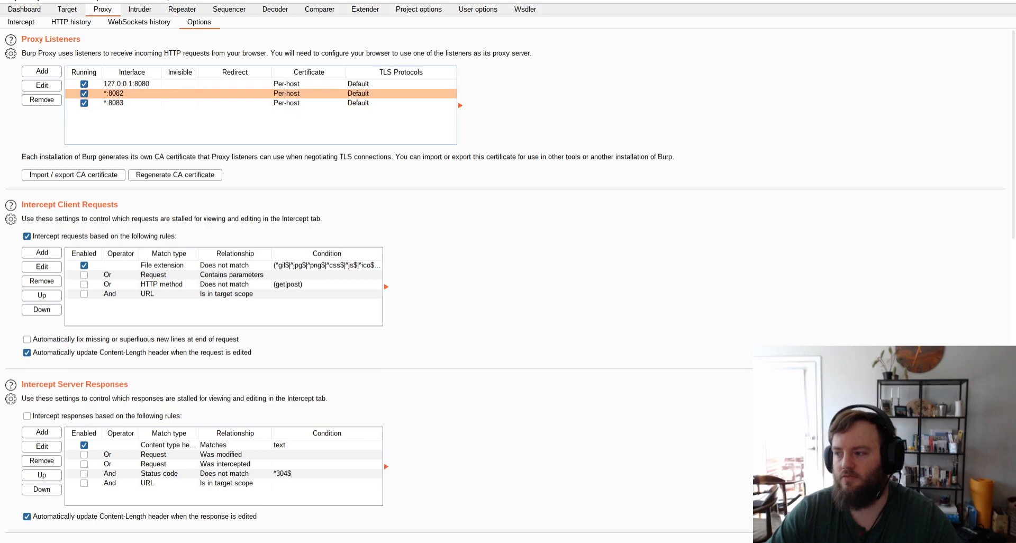
pyautogui.click(113, 102)
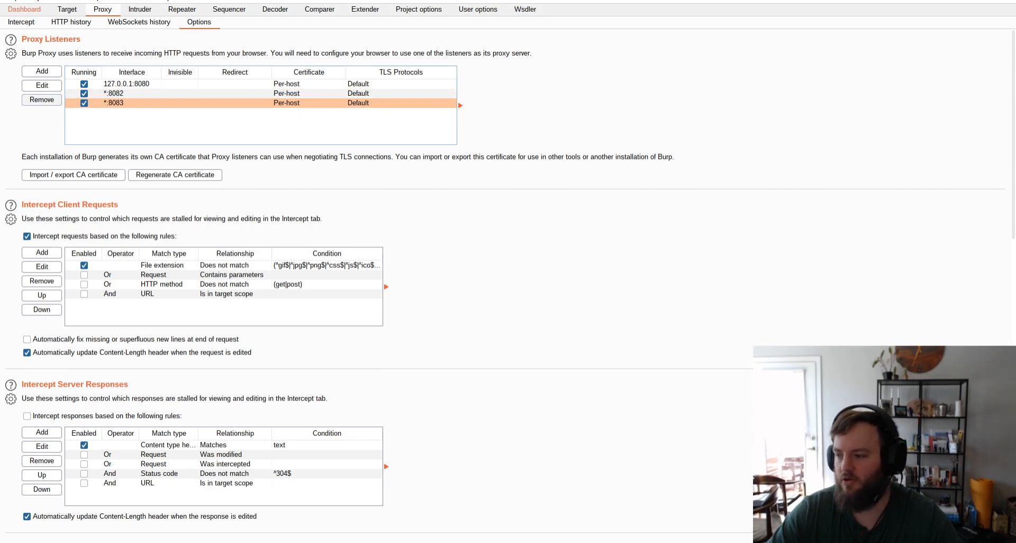
pyautogui.click(42, 100)
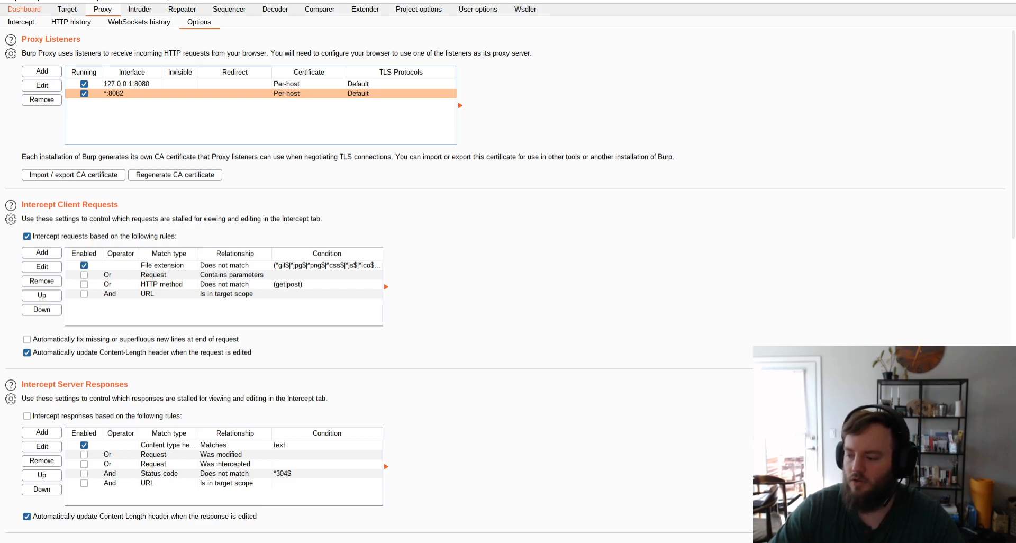
# Return to the Proxy Intercept view and turn interception on.
pyautogui.click(21, 21)
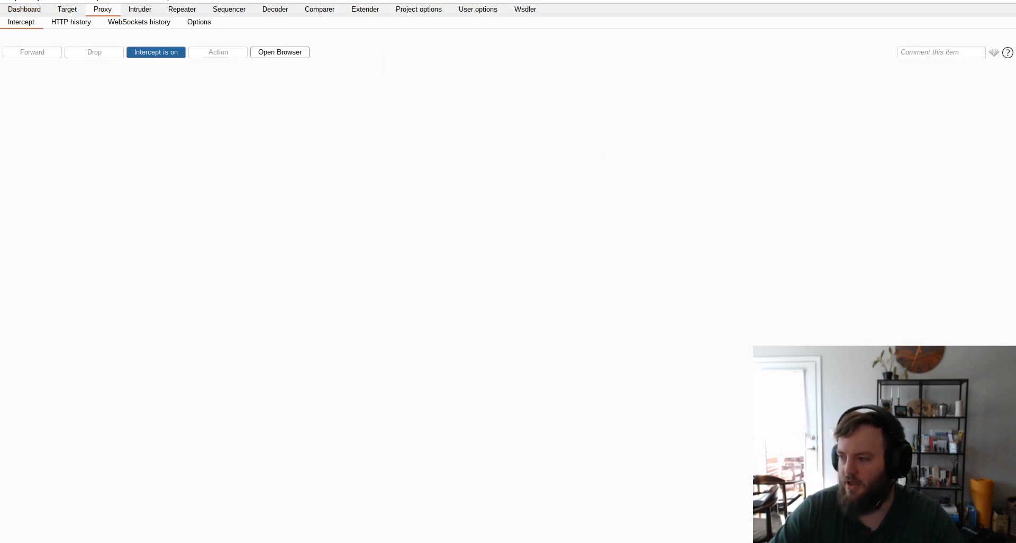
pyautogui.click(156, 52)
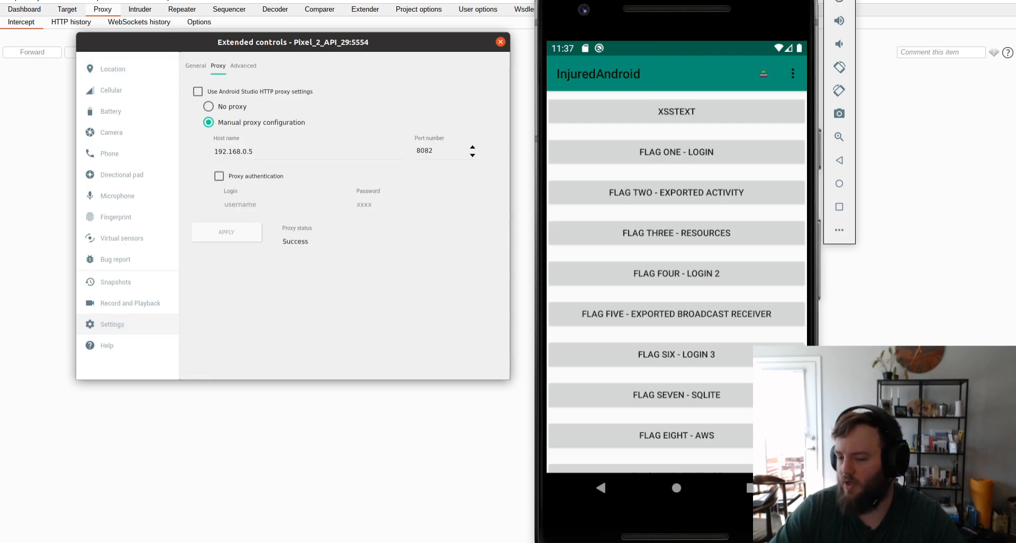
# Verify the emulator proxy host 192.168.0.5 port 8082, then close the extended settings window.
pyautogui.click(292, 151)
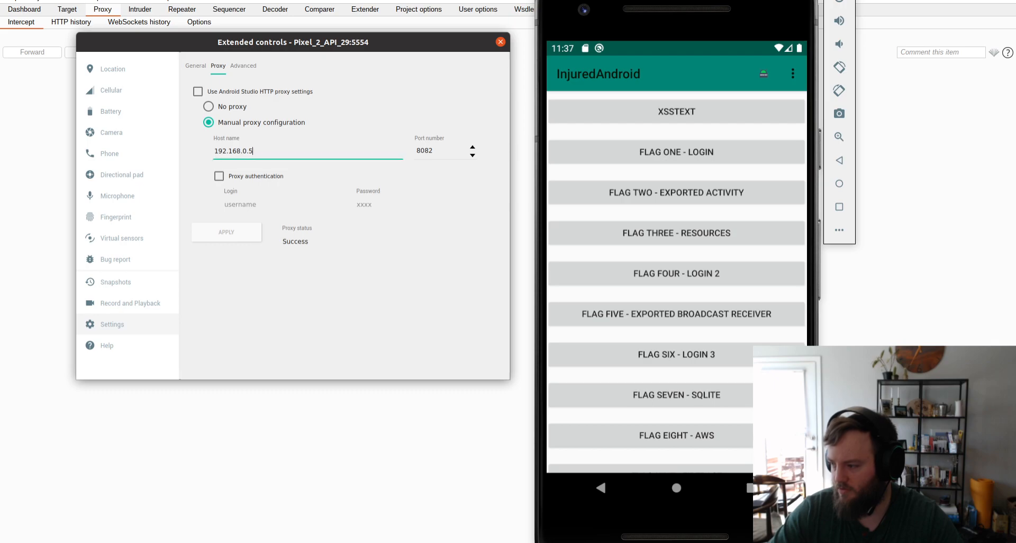
pyautogui.tripleClick(308, 150)
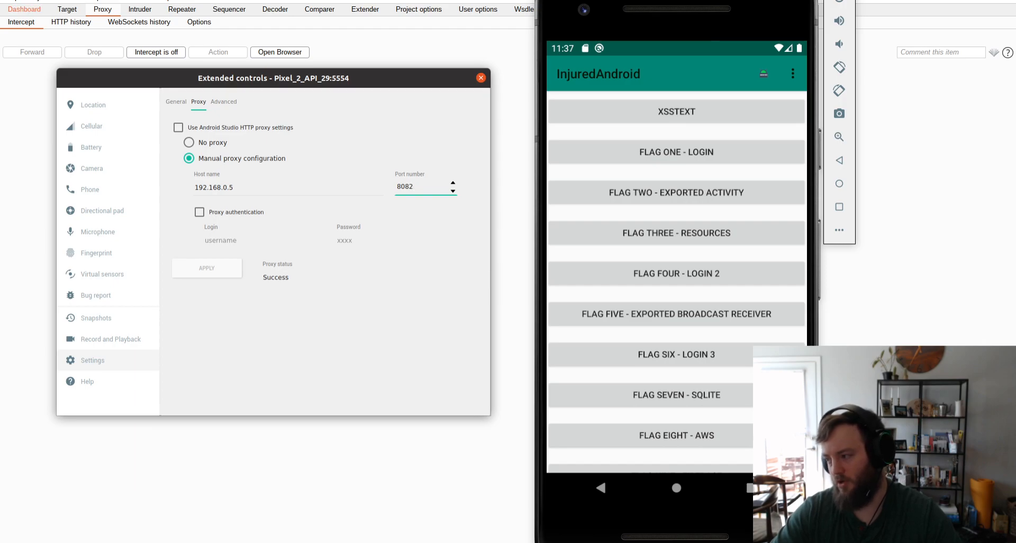
pyautogui.moveTo(273, 77); pyautogui.dragTo(287, 72)
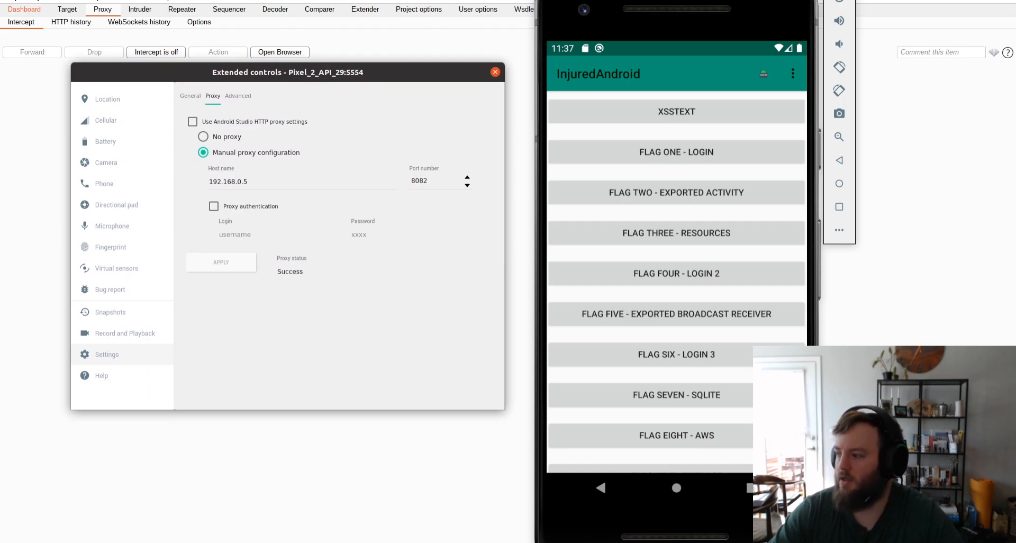
pyautogui.click(494, 72)
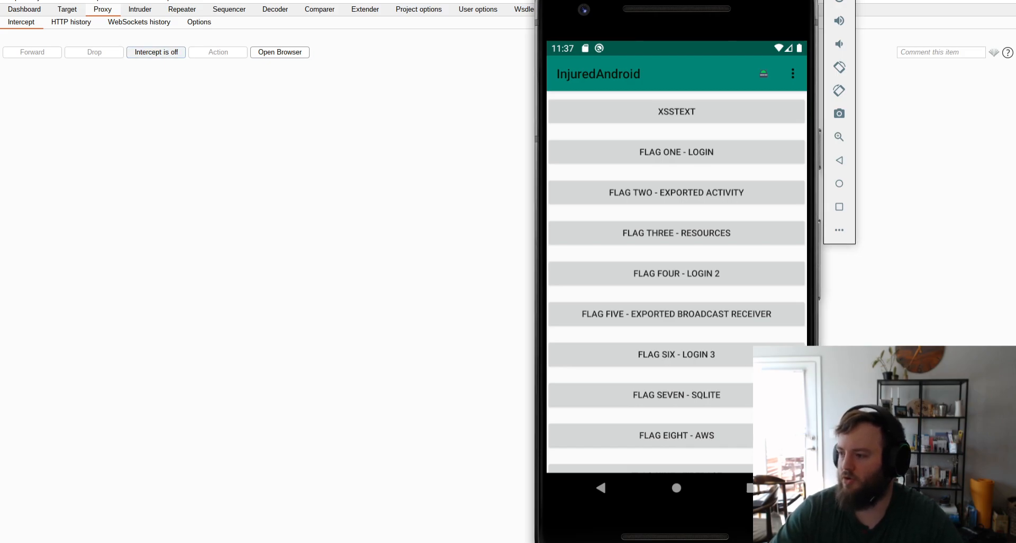
# Enable interception, then submit 'test' on InjuredAndroid's Flag Eight - AWS screen.
pyautogui.click(156, 52)
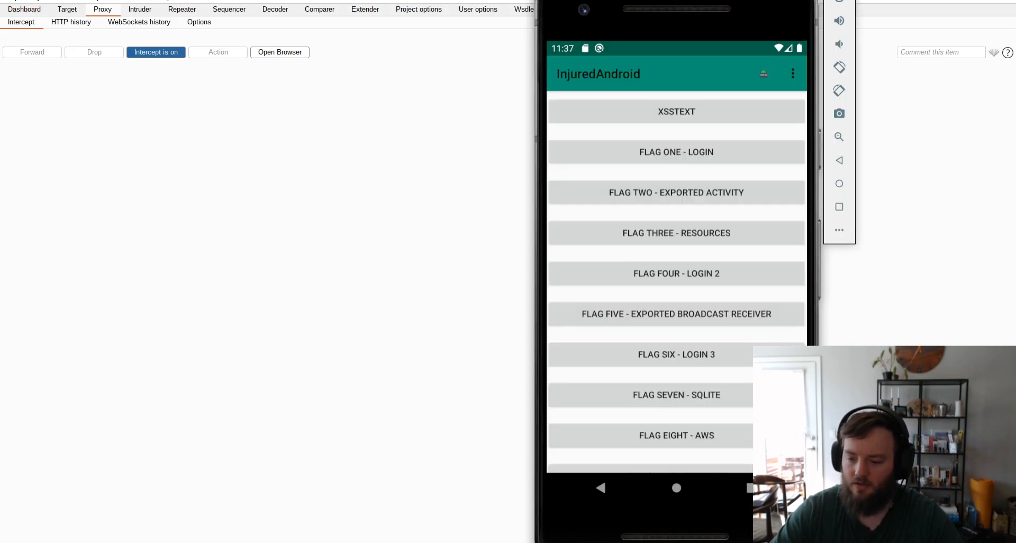
pyautogui.scroll(-3)
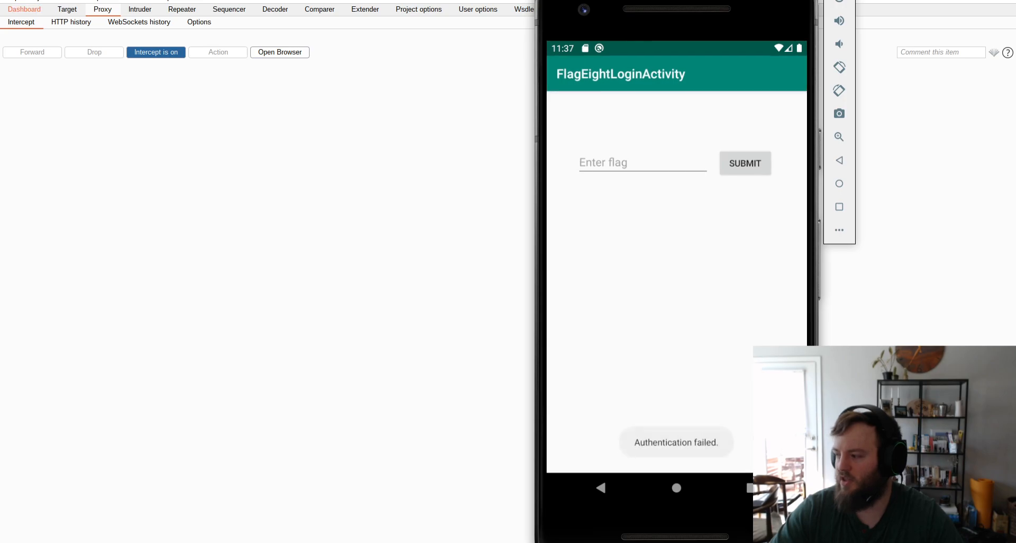
pyautogui.click(642, 162)
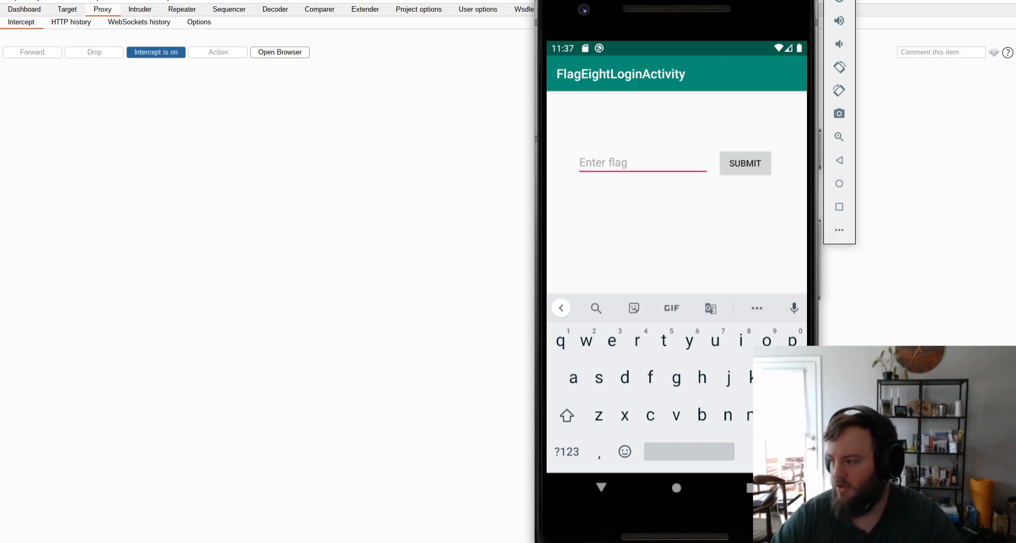
pyautogui.write('test')
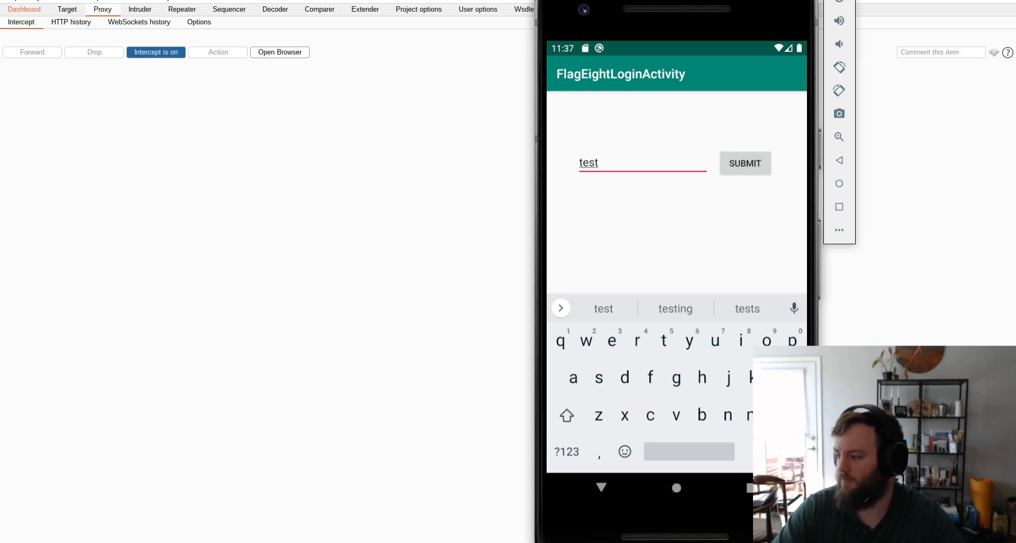
pyautogui.click(24, 10)
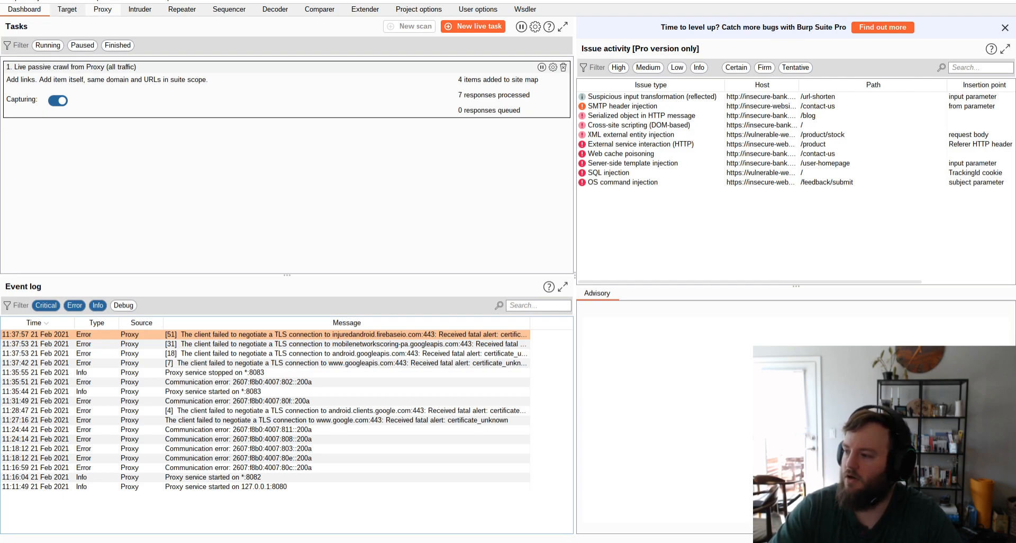
# Return to the intercept view, then switch to the terminal in ~/Documents/StreamDocs.
pyautogui.click(102, 10)
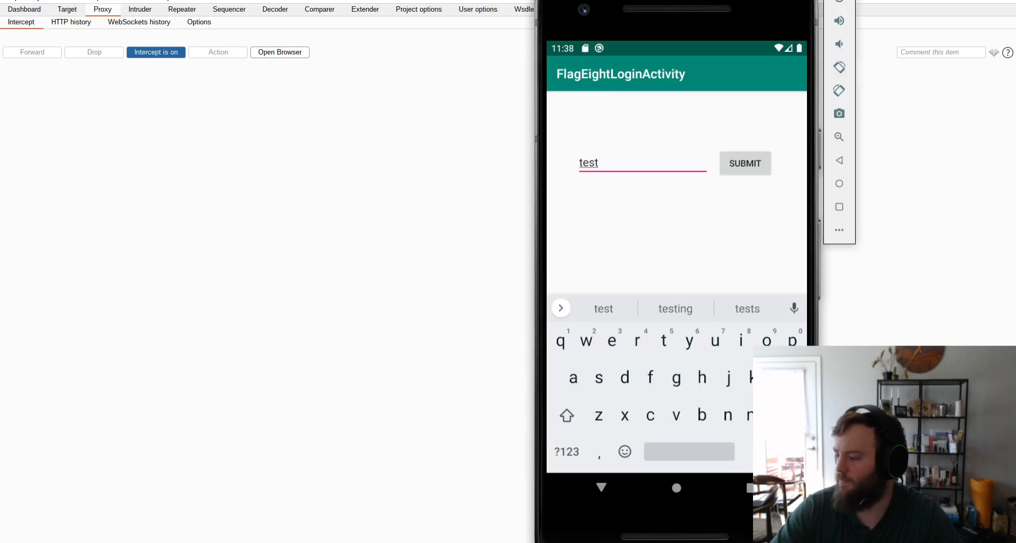
pyautogui.click(676, 488)
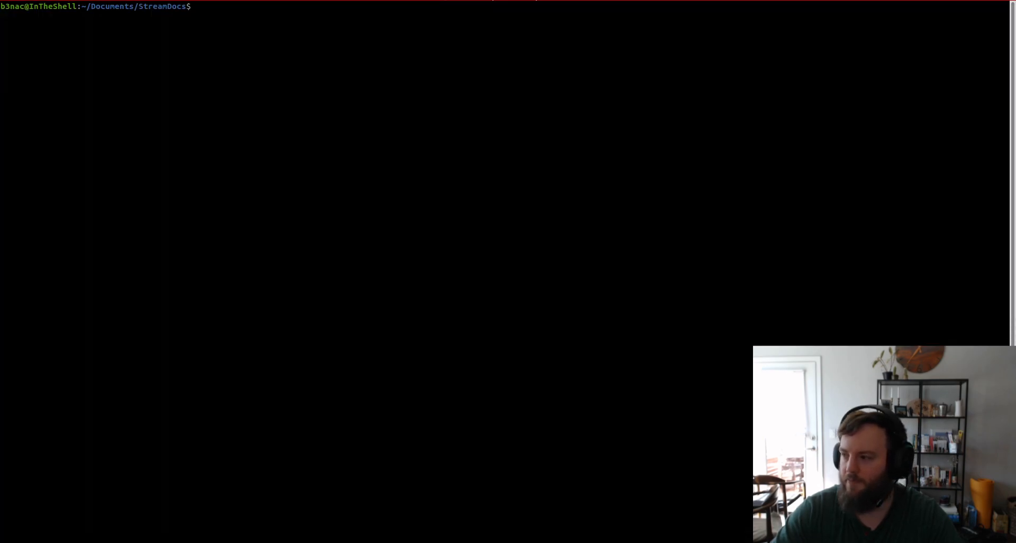
# Find b3nac.injuredandroid's path with adb shell pm path and adb pull its base.apk.
pyautogui.write('adb')
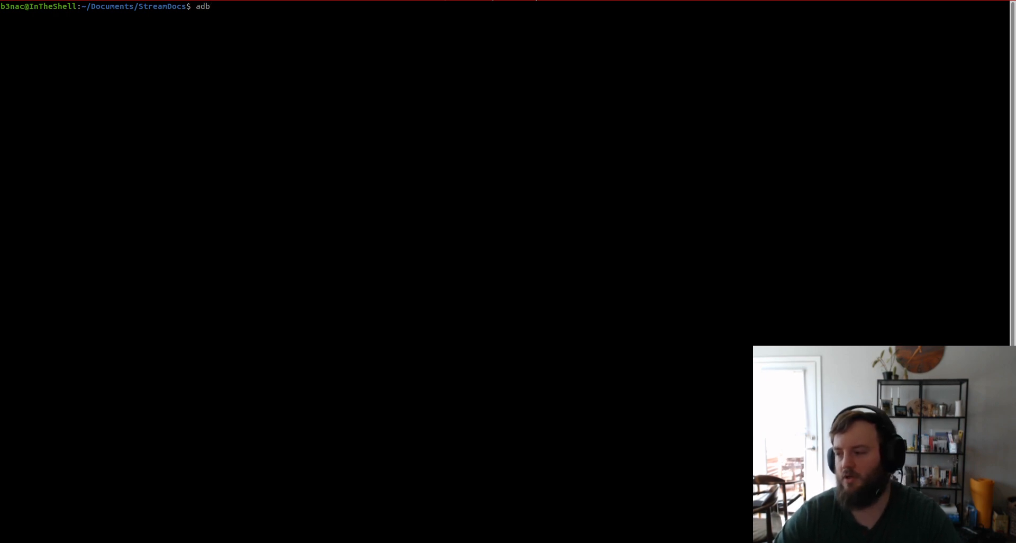
pyautogui.write('shell pm path')
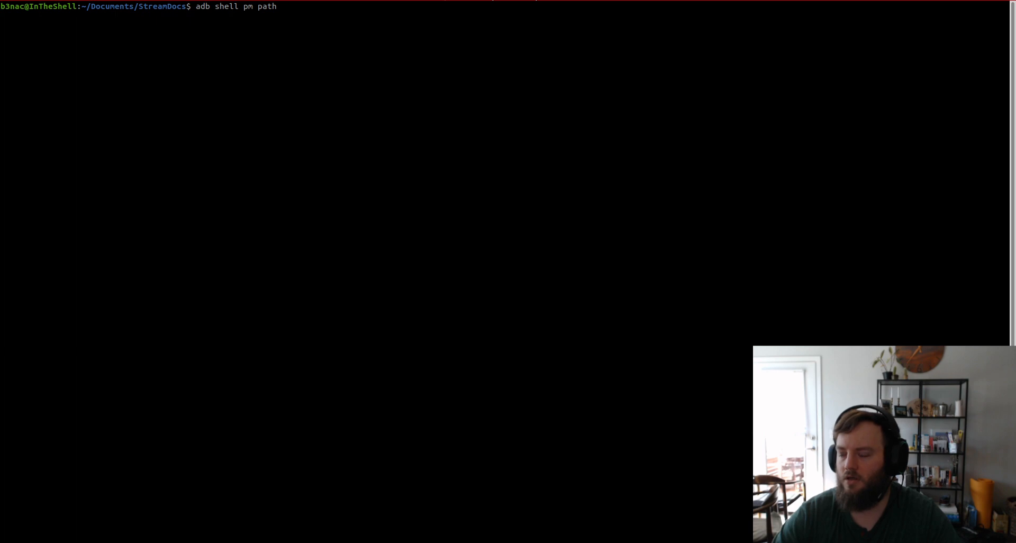
pyautogui.write('b3nac.')
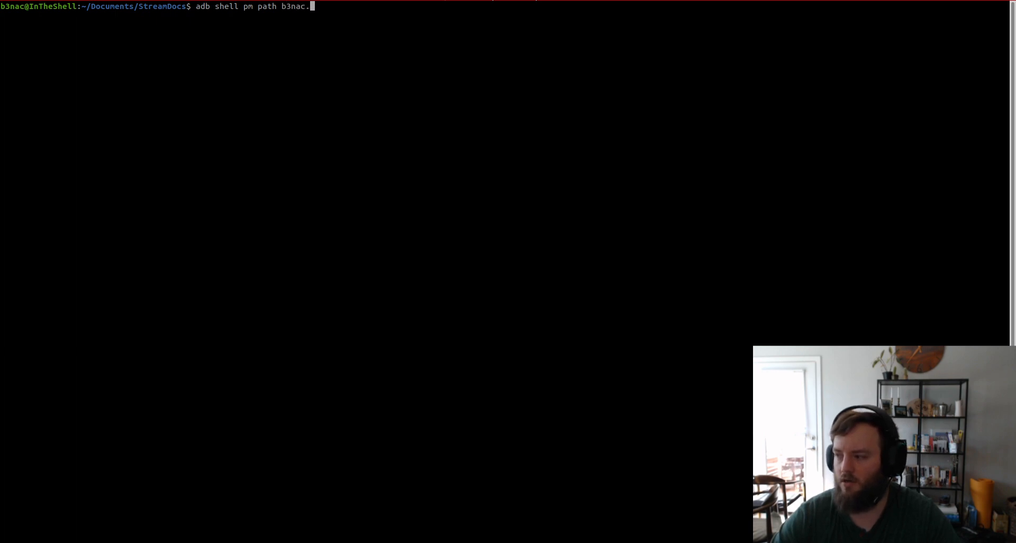
pyautogui.write('injuredandroid')
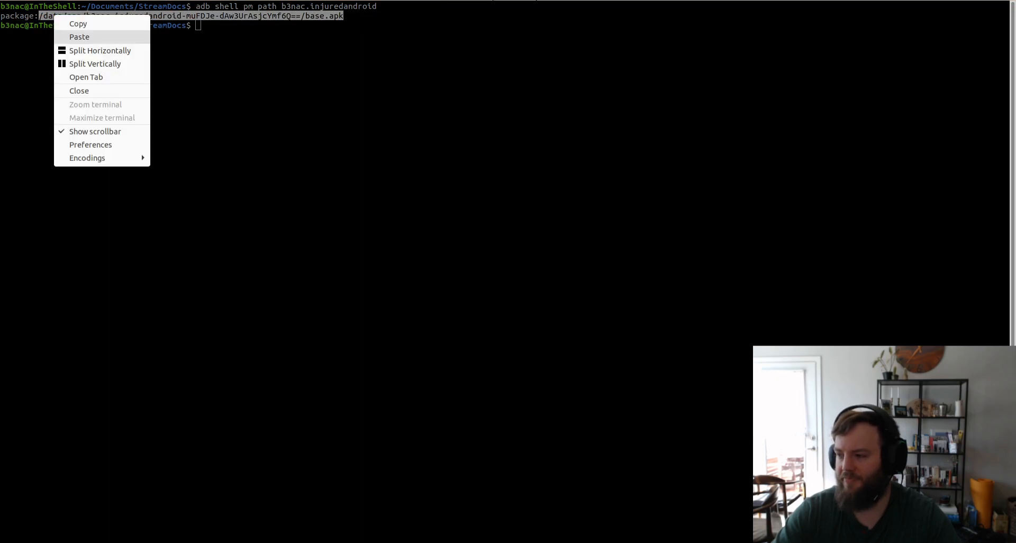
pyautogui.click(454, 259)
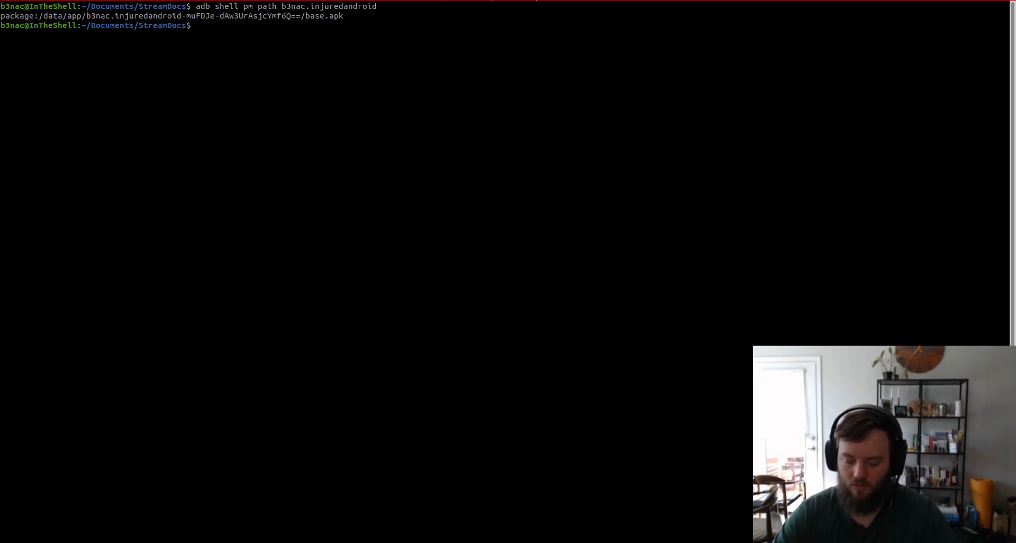
pyautogui.write('adb pul')
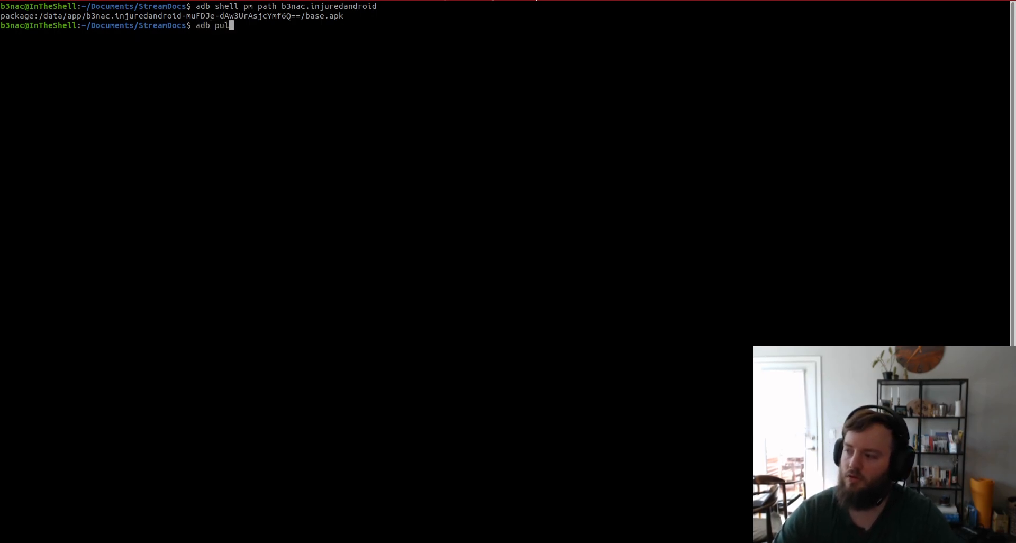
pyautogui.write('/data/app/b3nac.injuredandroid-muFDJe-dAw3UrAsjcYmf6Q==/base.apk')
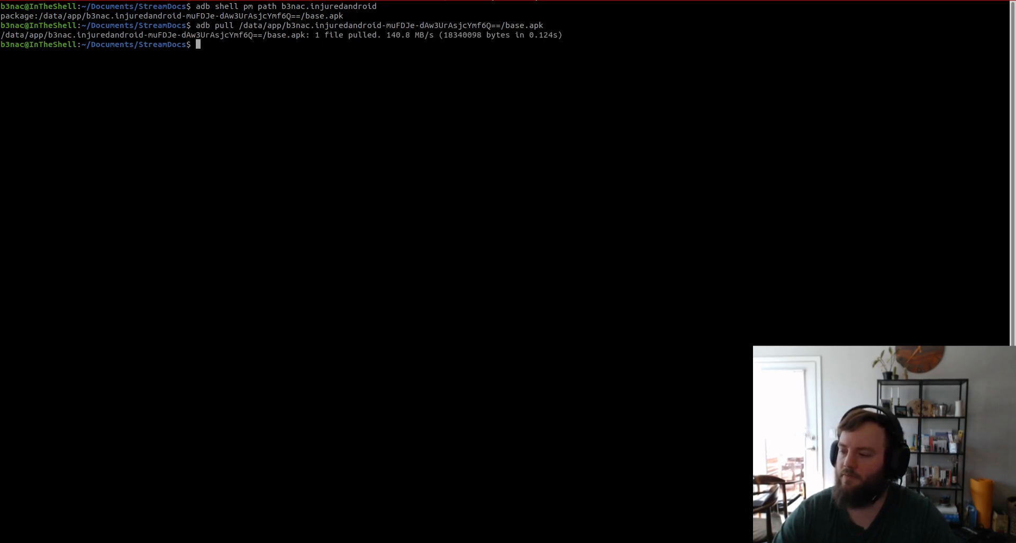
# Remove the old release APK and rename base.apk to InjuredAndroid.apk, confirming with ls.
pyautogui.write('ls')
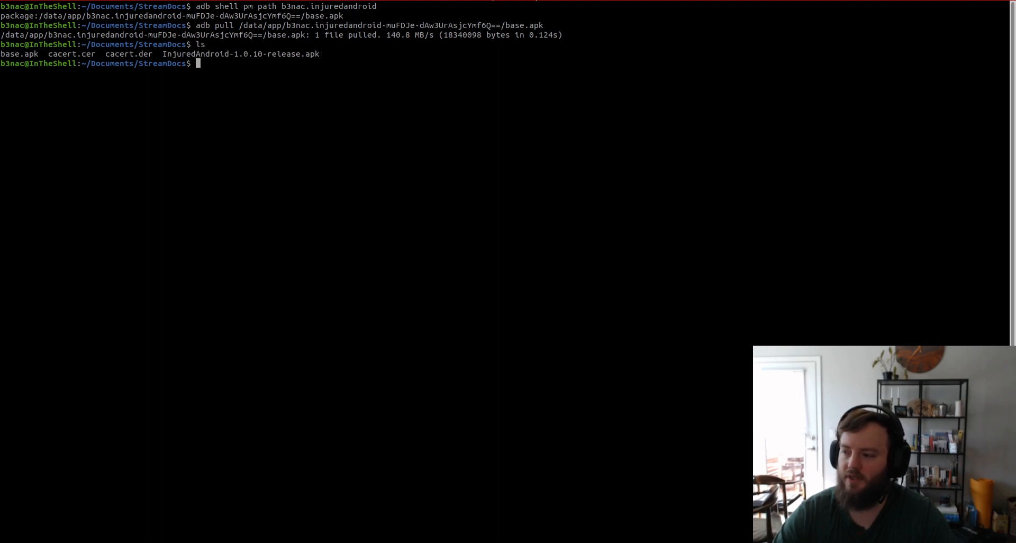
pyautogui.write('rm InjuredAndroid-1.0.10-release.apk')
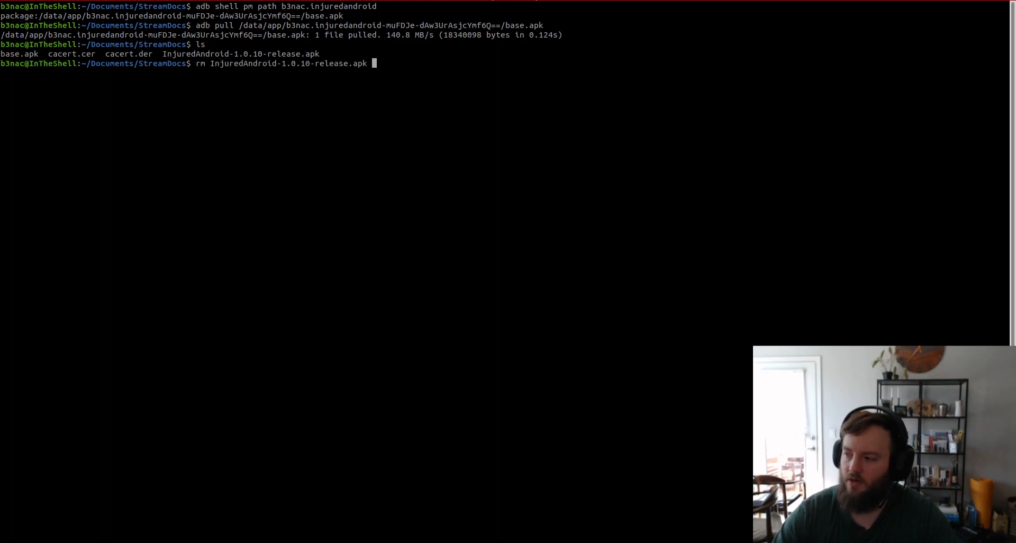
pyautogui.write('mv')
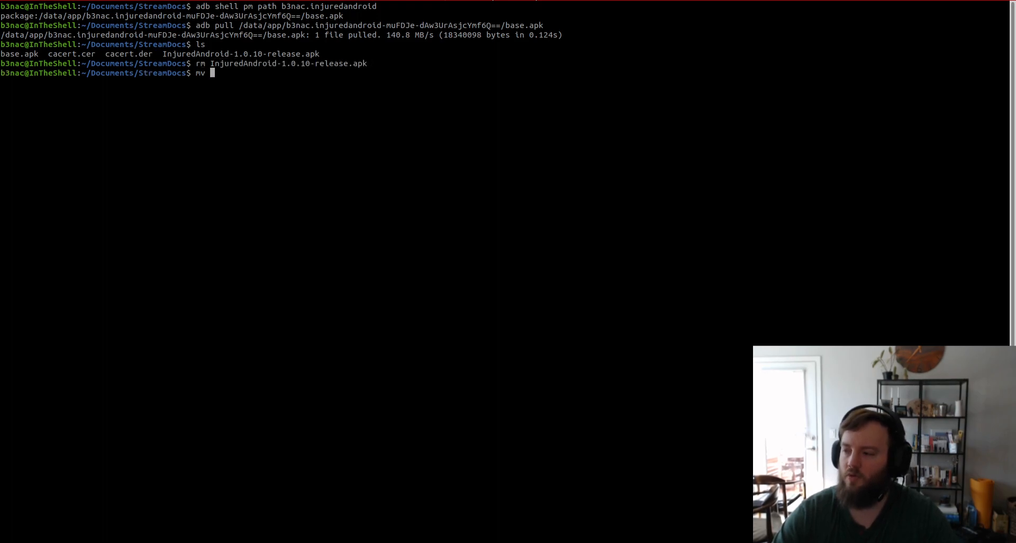
pyautogui.write('base.apk')
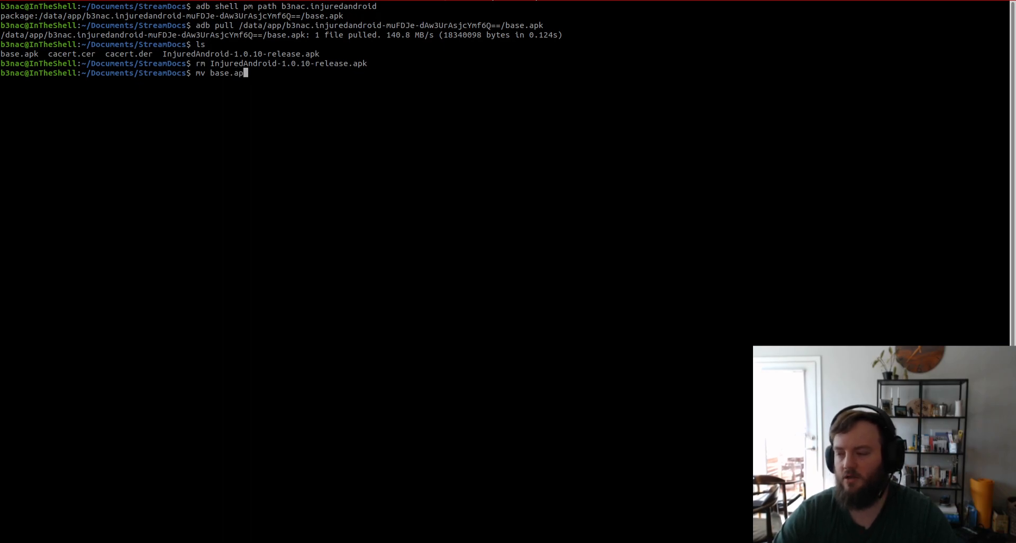
pyautogui.write('I')
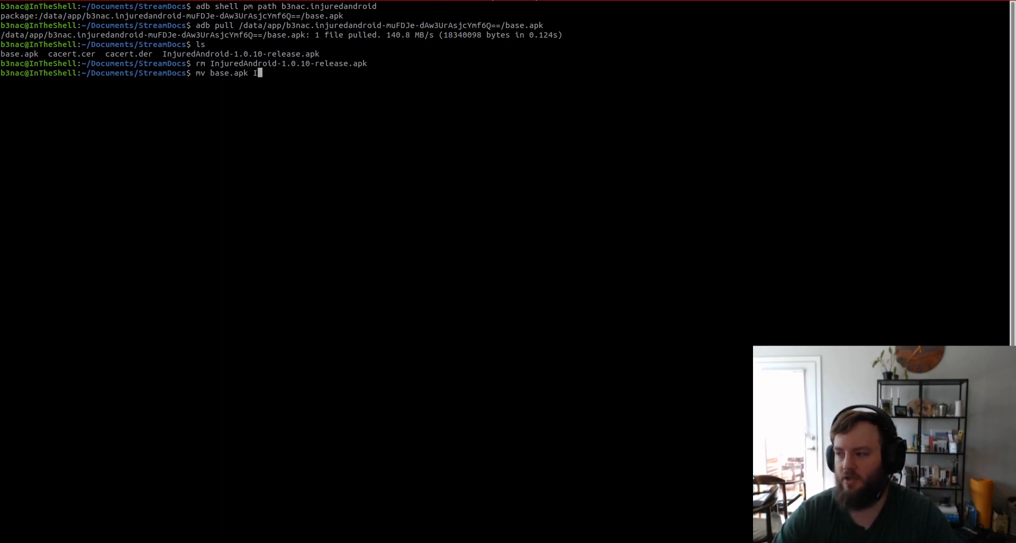
pyautogui.write('njuredAndroid.apk')
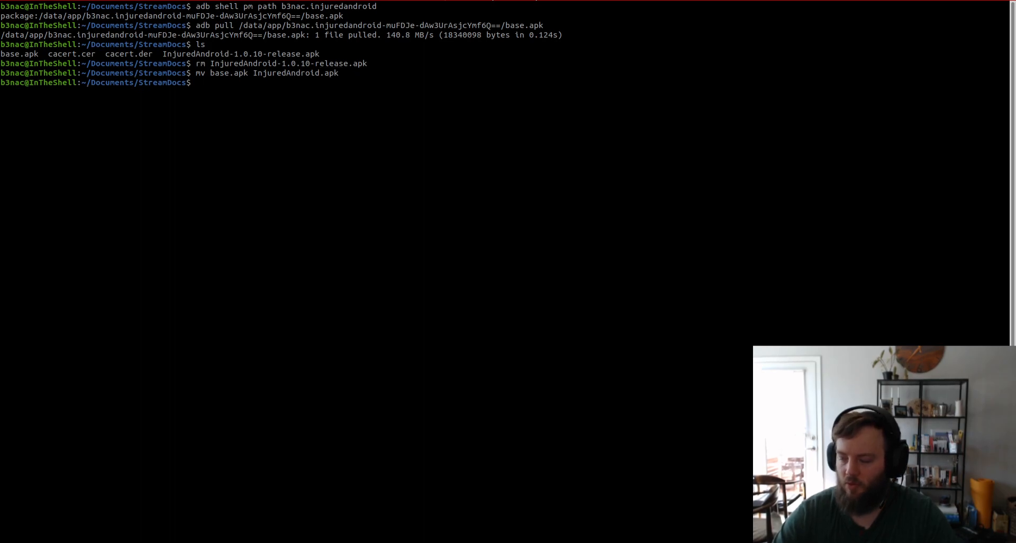
pyautogui.write('ls')
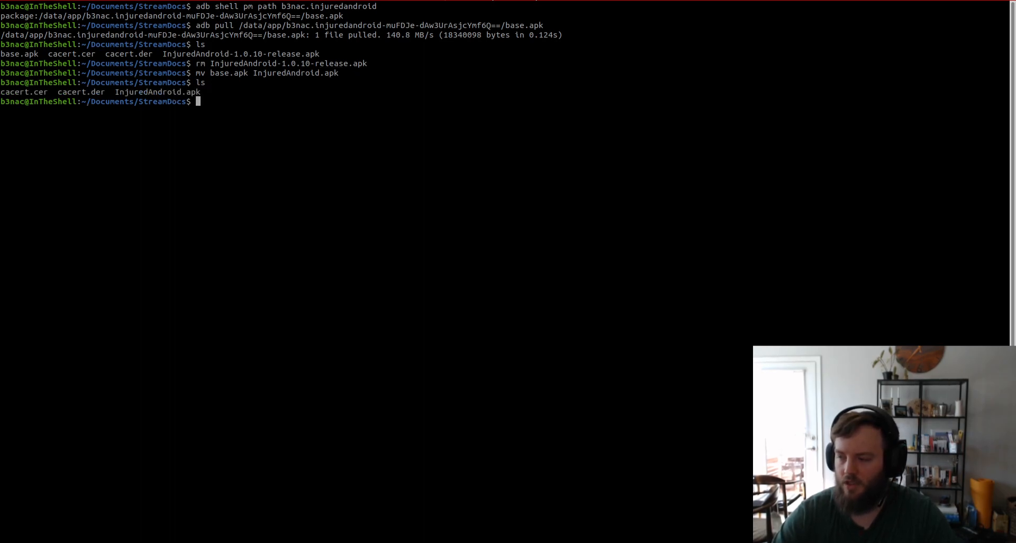
pyautogui.write('adb')
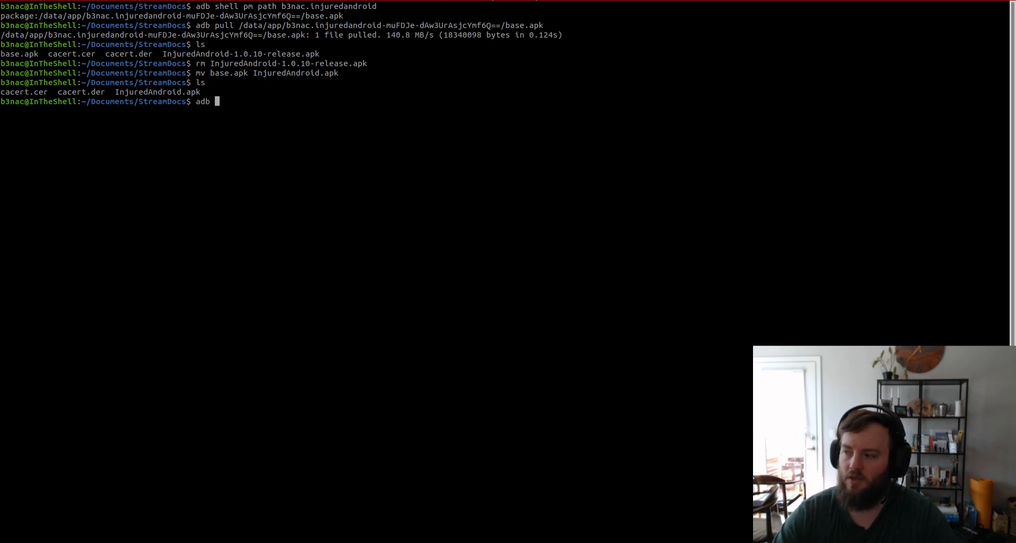
# Show the objection-patch alias, then cat ~/patch-apk.sh to print the script.
pyautogui.write('install')
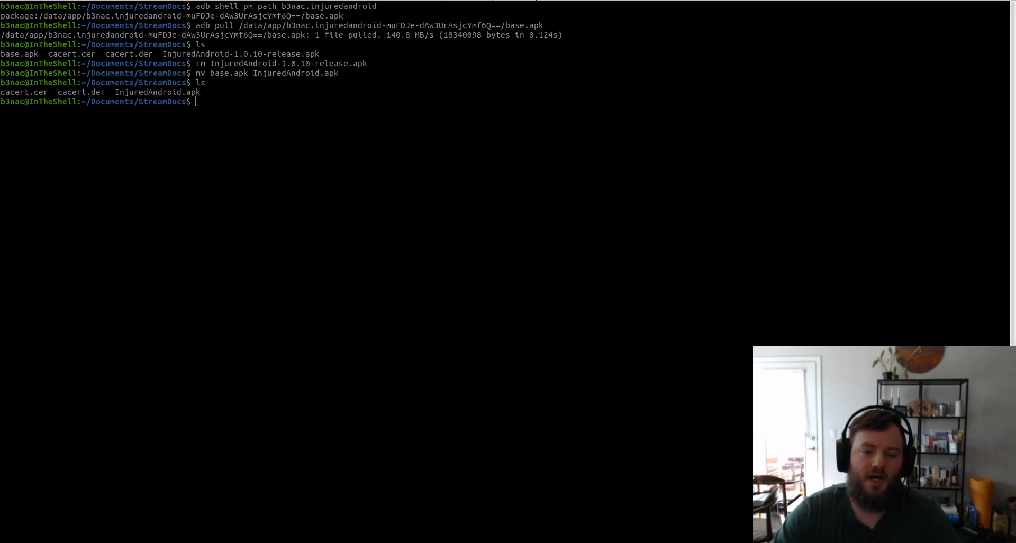
pyautogui.write("alias objection-patch='sh ~/patch-apk.sh'")
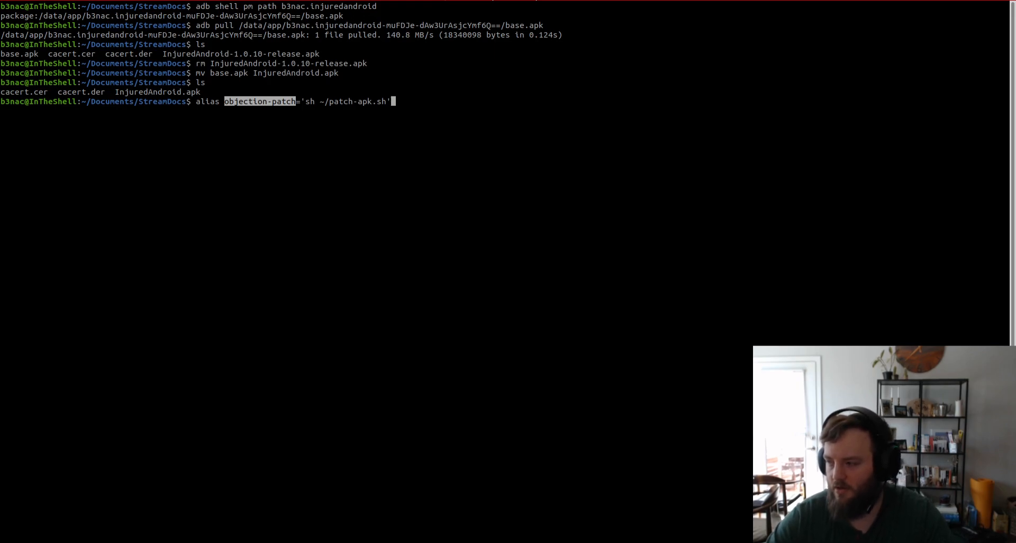
pyautogui.press('ctrl+u')
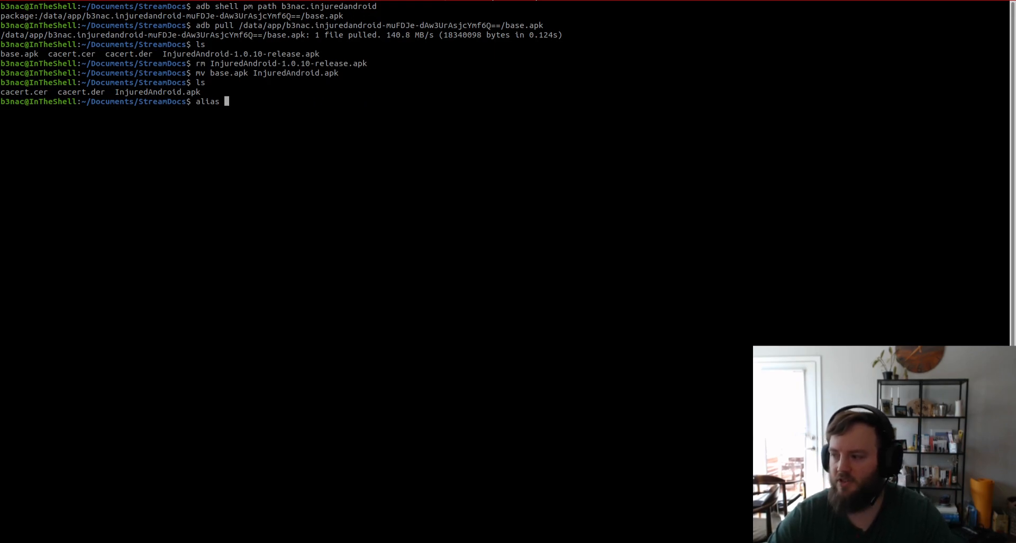
pyautogui.write('cat ~/patch-apk.sh')
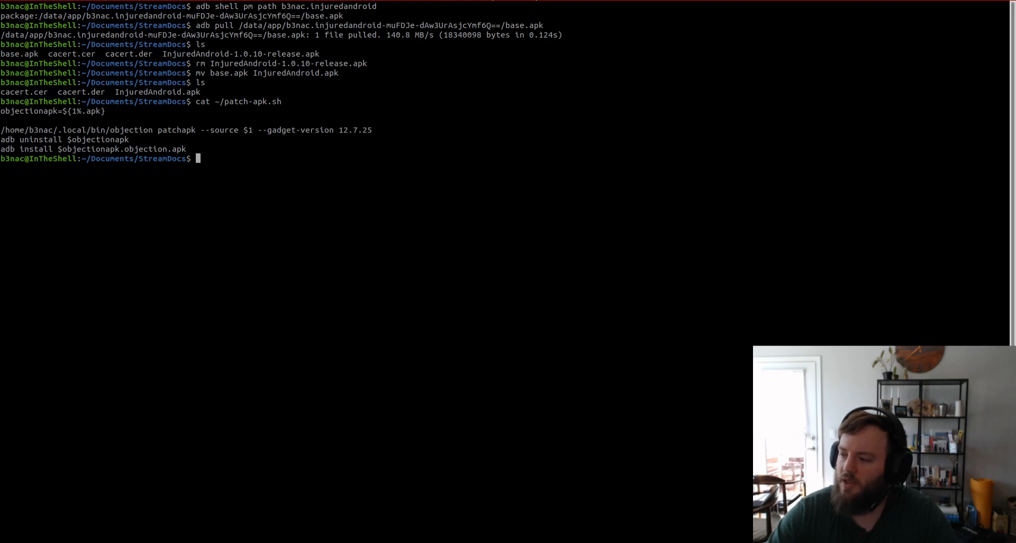
# Highlight the objectionapk variable and patchapk words in the script output.
pyautogui.doubleClick(82, 140)
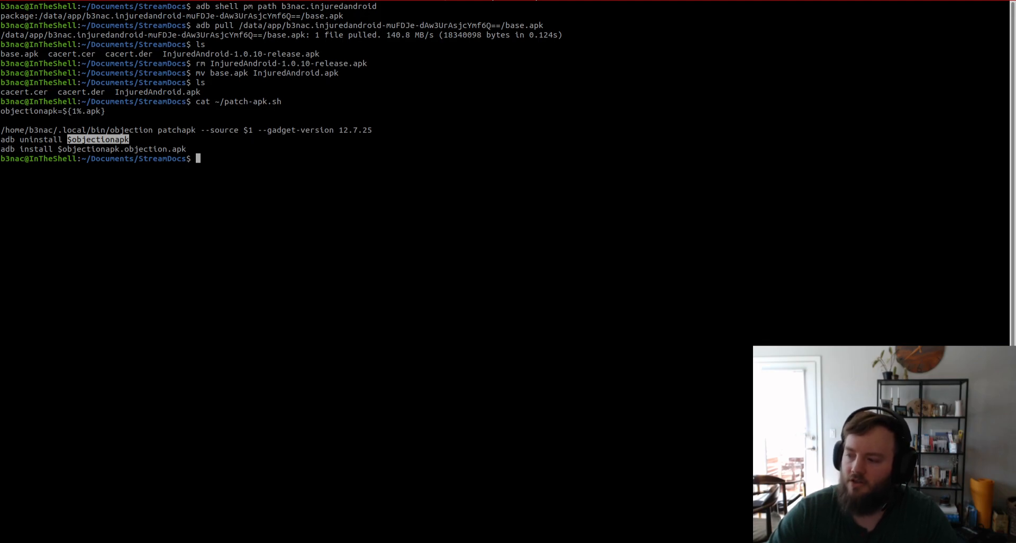
pyautogui.doubleClick(102, 149)
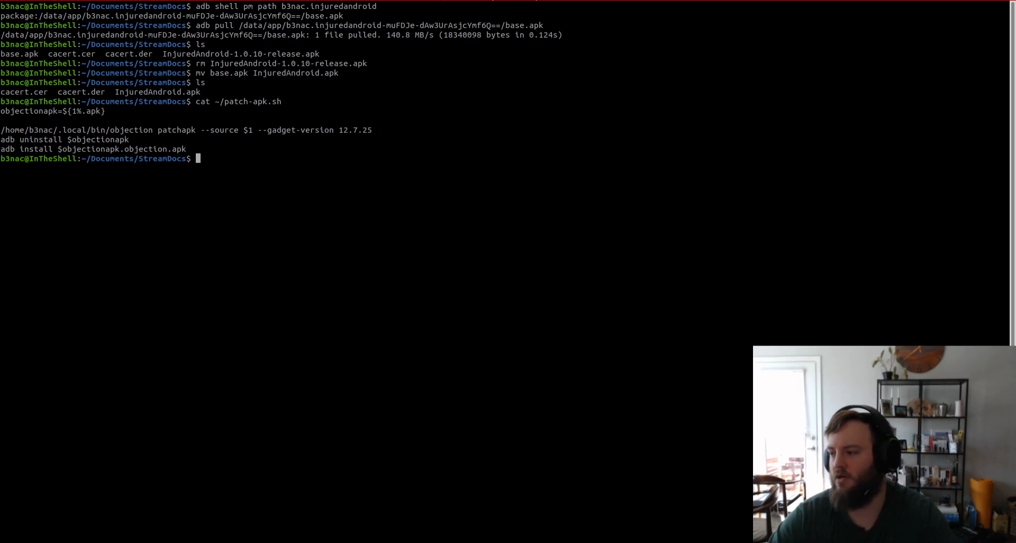
# Run objection-patch on InjuredAndroid.apk and list the resulting InjuredAndroid.objection.apk.
pyautogui.write('oj')
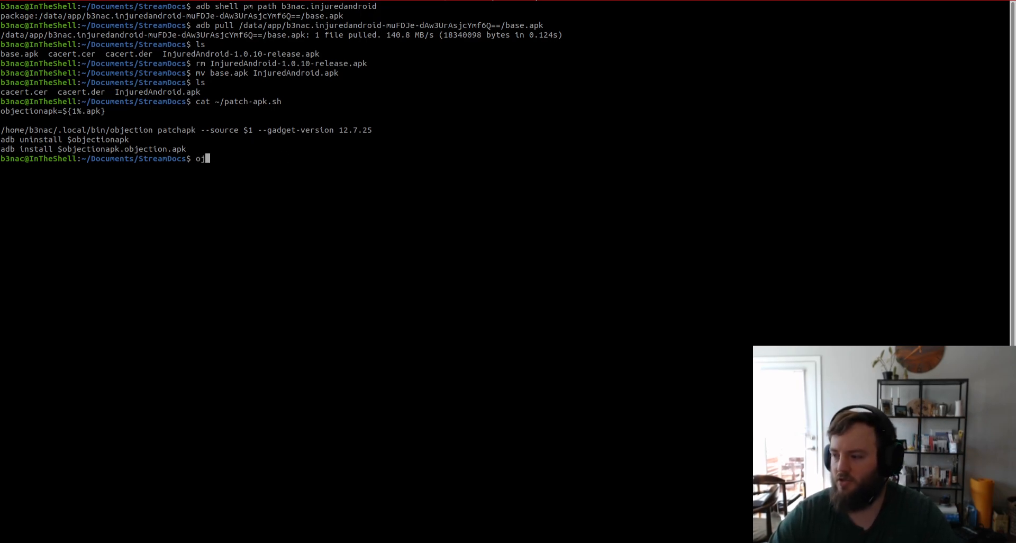
pyautogui.write('bjection-')
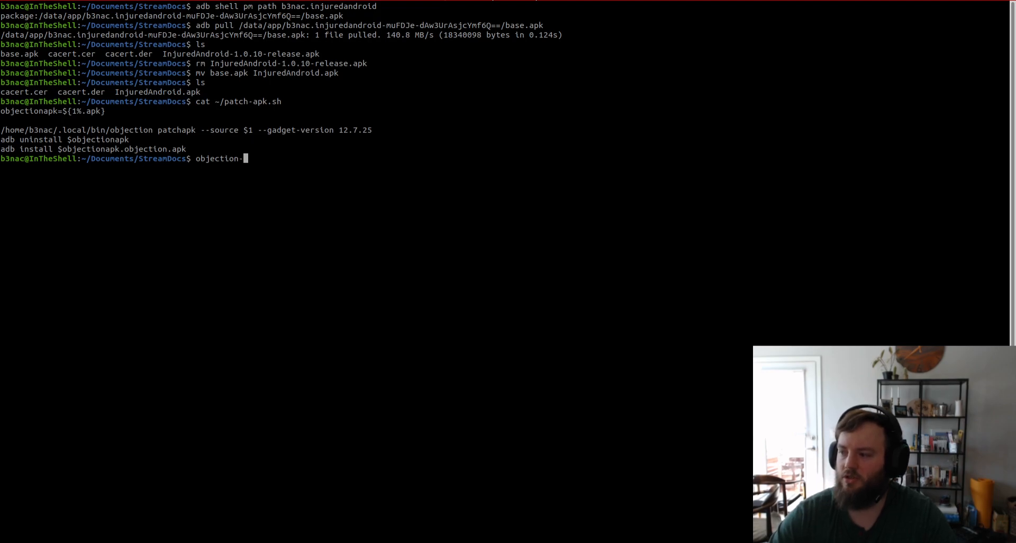
pyautogui.write('patch')
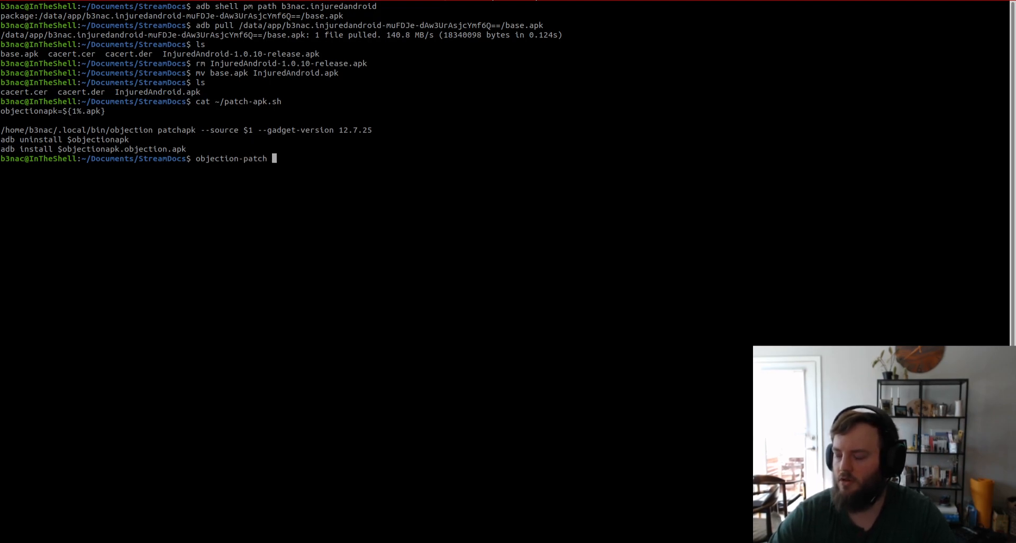
pyautogui.write('in')
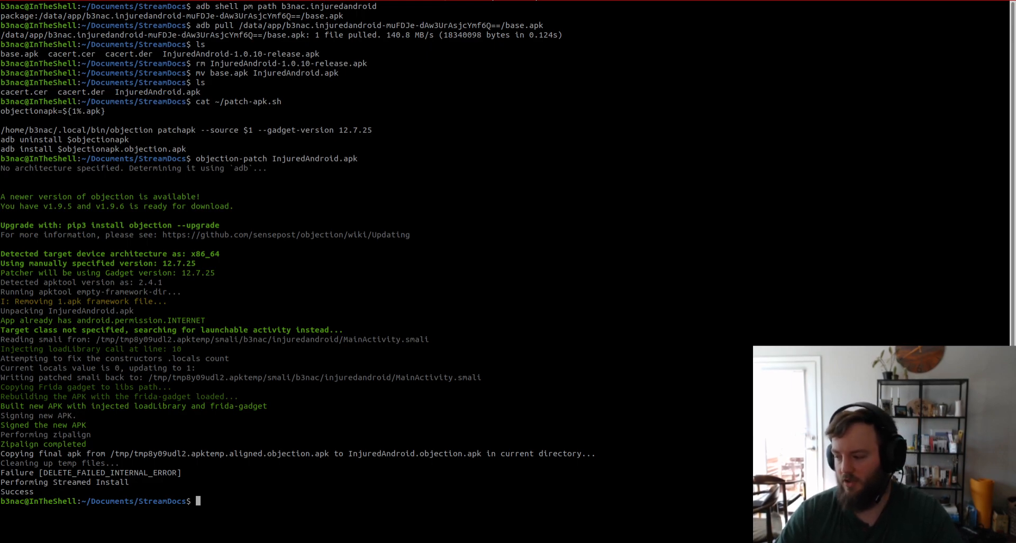
pyautogui.write('ls')
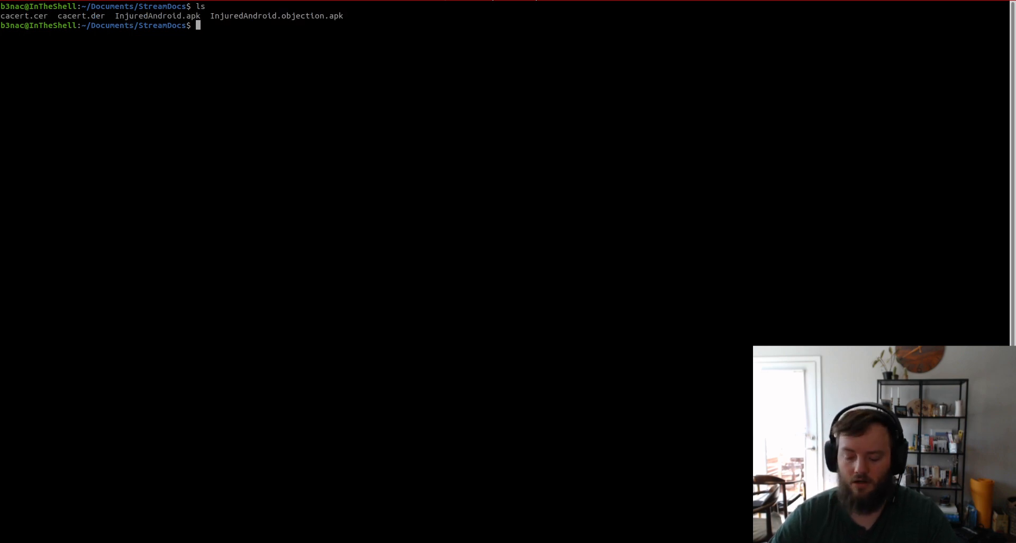
# Run adb install InjuredAndroid.objection.apk onto the emulator, reporting Success.
pyautogui.write('adb')
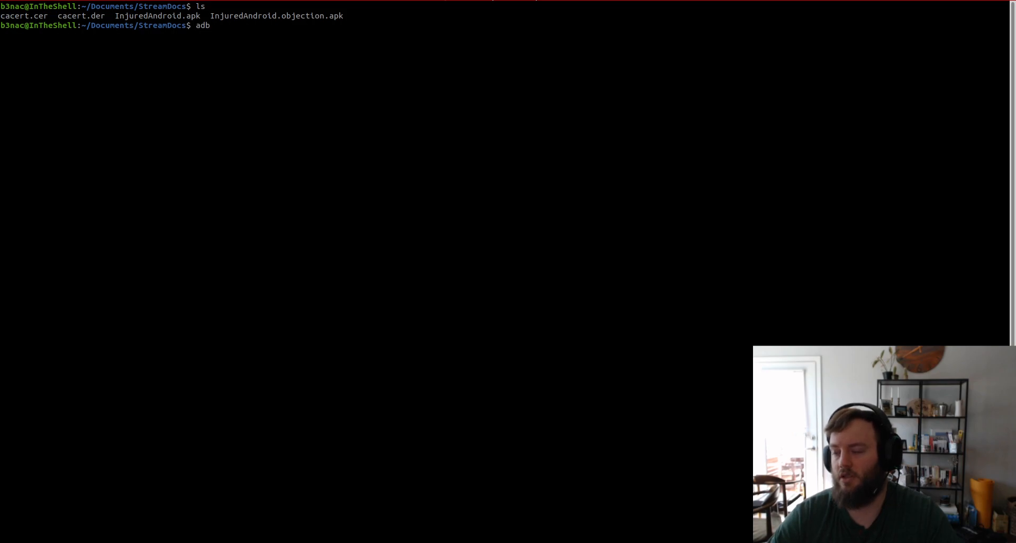
pyautogui.write('InjuredAndroi')
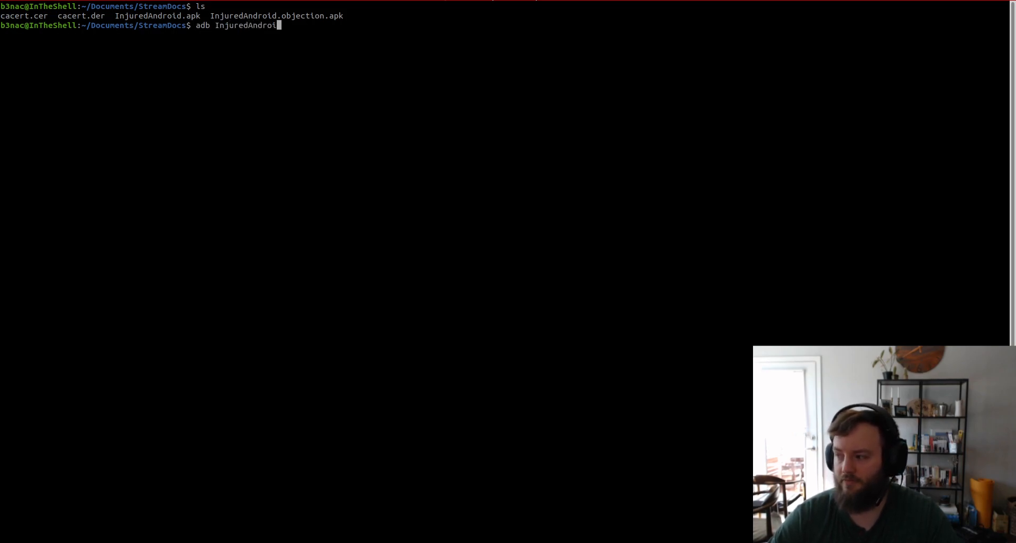
pyautogui.write('.')
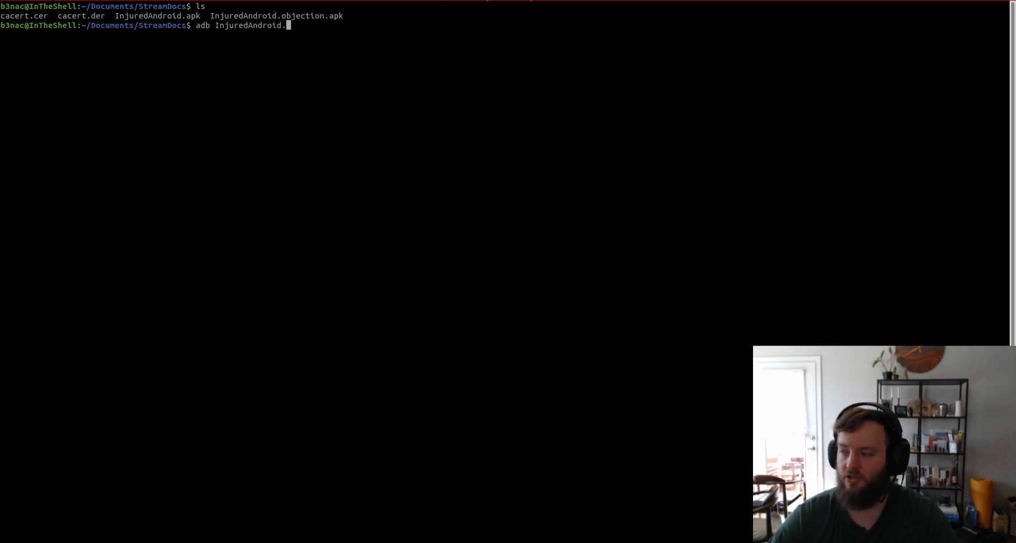
pyautogui.press('Tab')
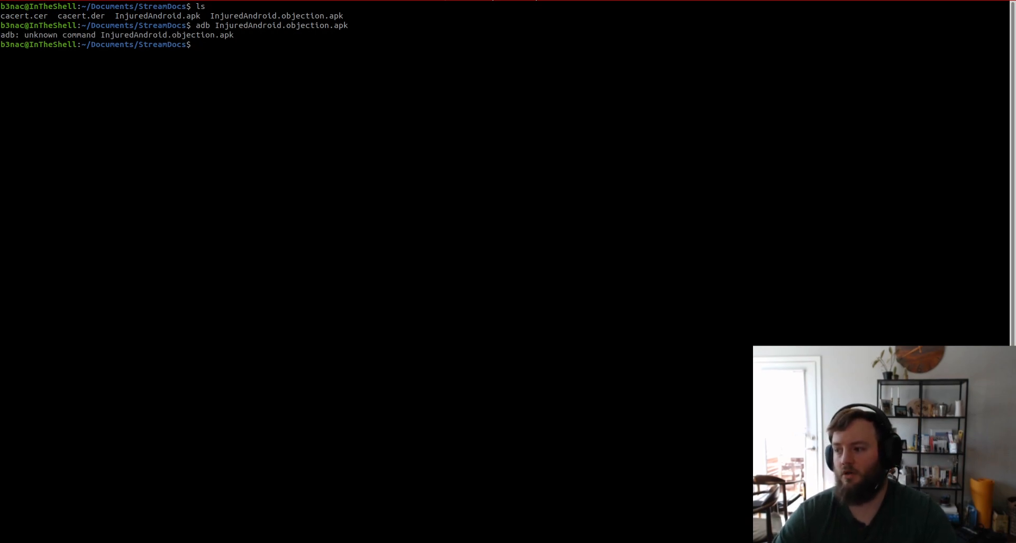
pyautogui.write('adb InjuredAndroid.objection.apk')
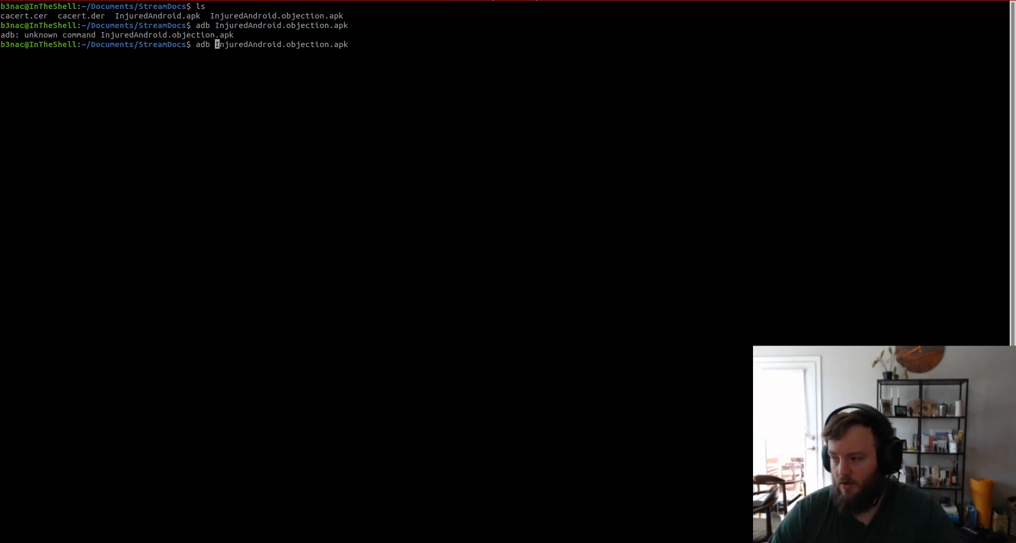
pyautogui.write('install')
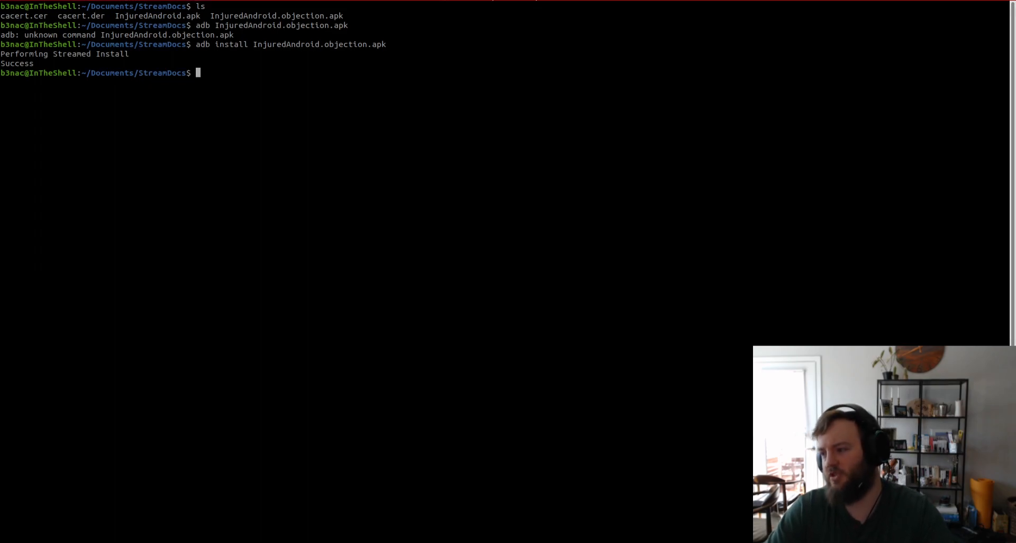
# Enter the objection-connect alias for /home/b3nac/.local/bin/objection explore.
pyautogui.write("alias objection-connect='/home/b3nac/.local/bin/objection explore'")
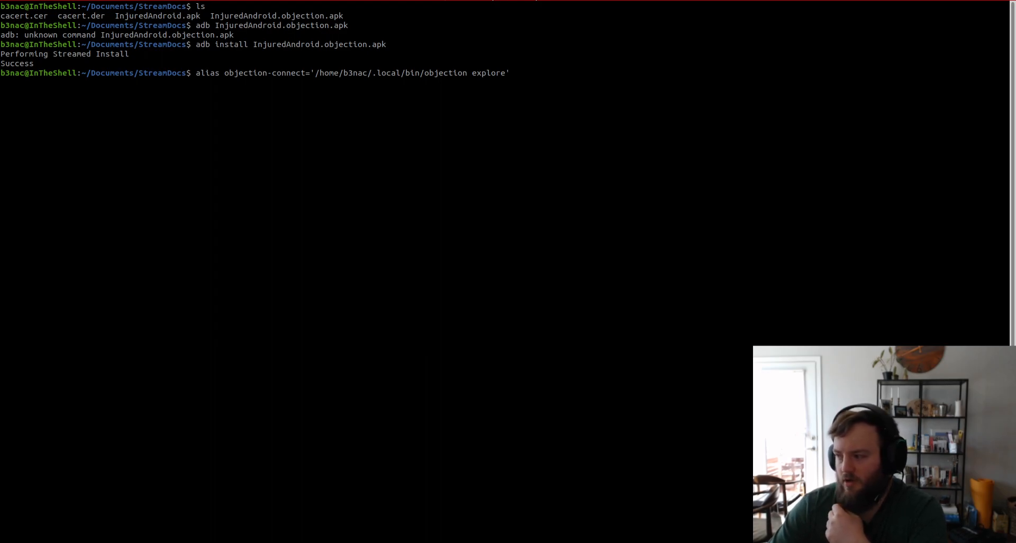
# Clear the alias line and run objection-connect against the emulator.
pyautogui.doubleClick(488, 73)
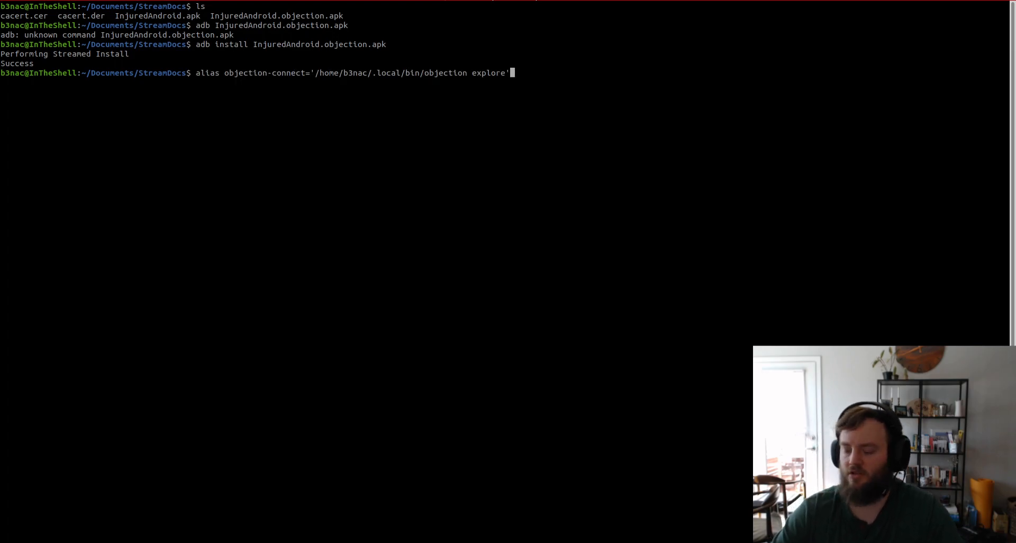
pyautogui.press('BackSpace')
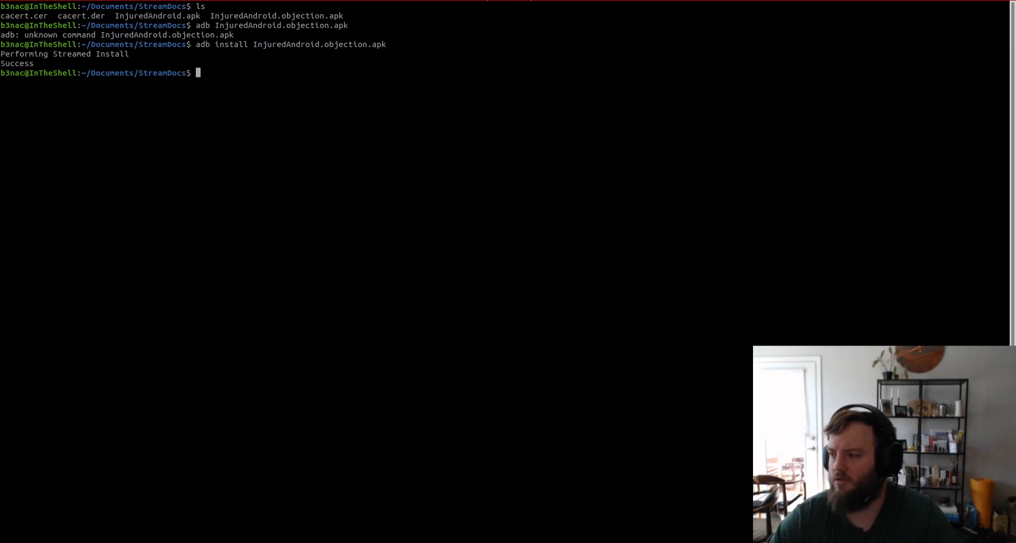
pyautogui.write('o')
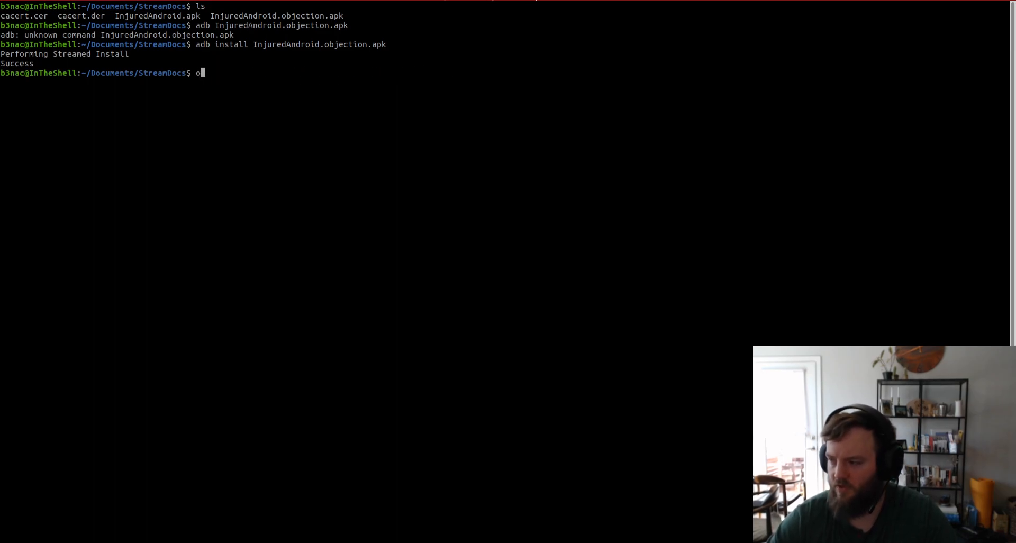
pyautogui.write('bjection conne')
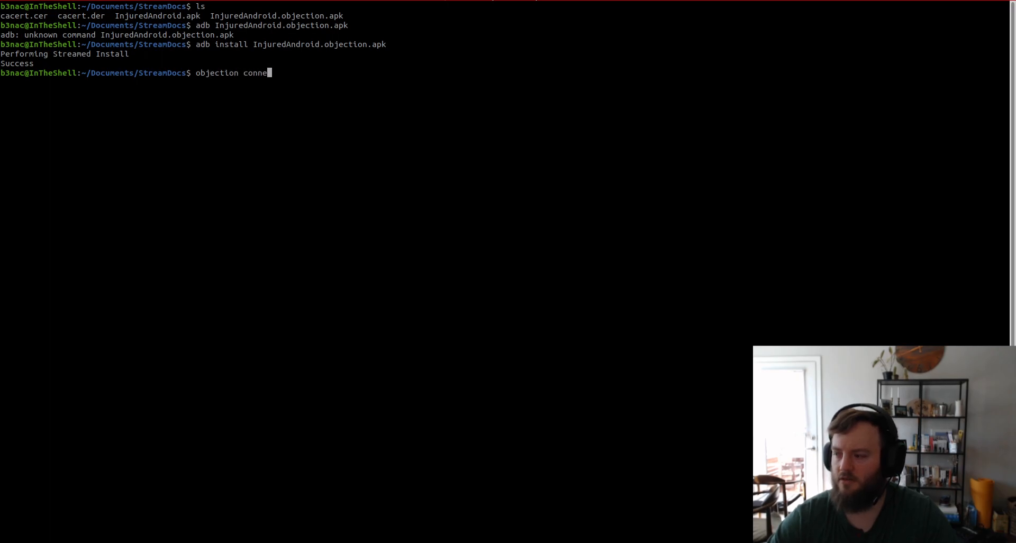
pyautogui.write('c')
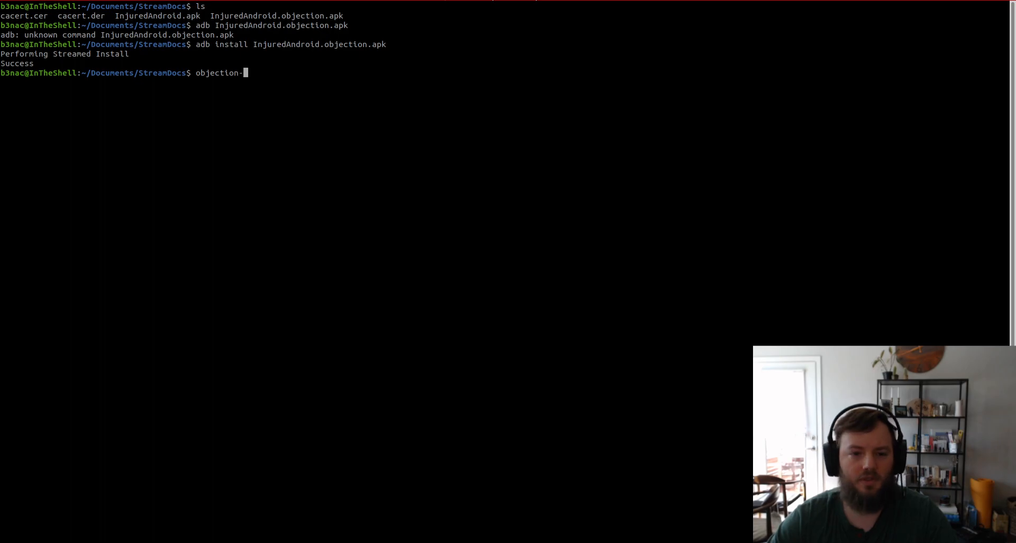
pyautogui.write('connect')
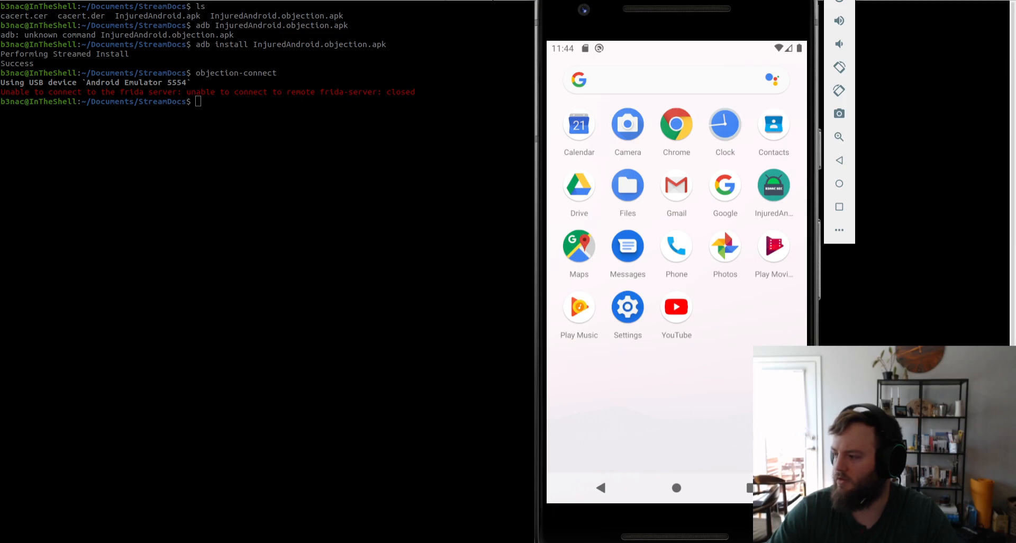
# Launch InjuredAndroid on the emulator for the Frida connection.
pyautogui.click(773, 186)
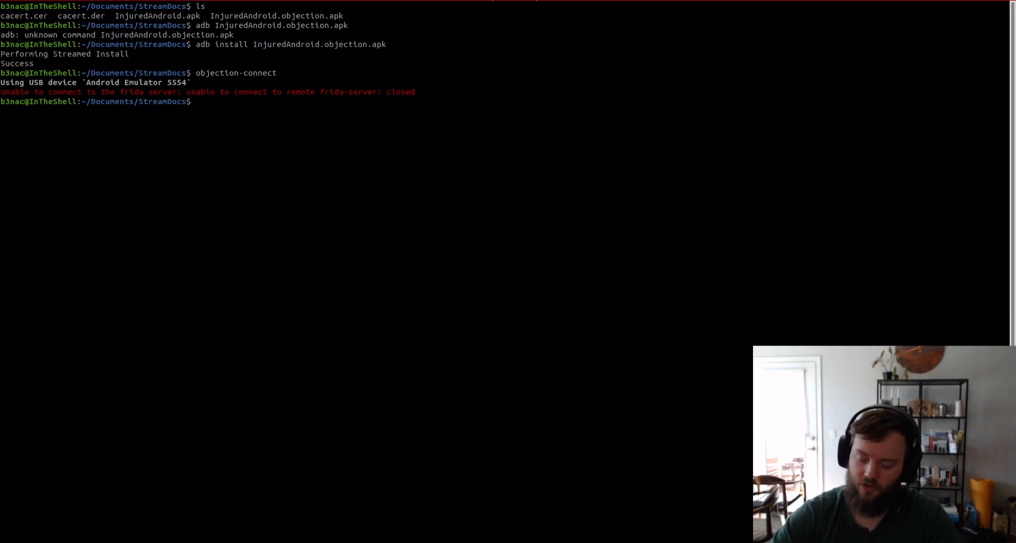
# Re-run objection-connect to inject the agent into b3nac.injuredandroid on the emulator.
pyautogui.write('objection-connect')
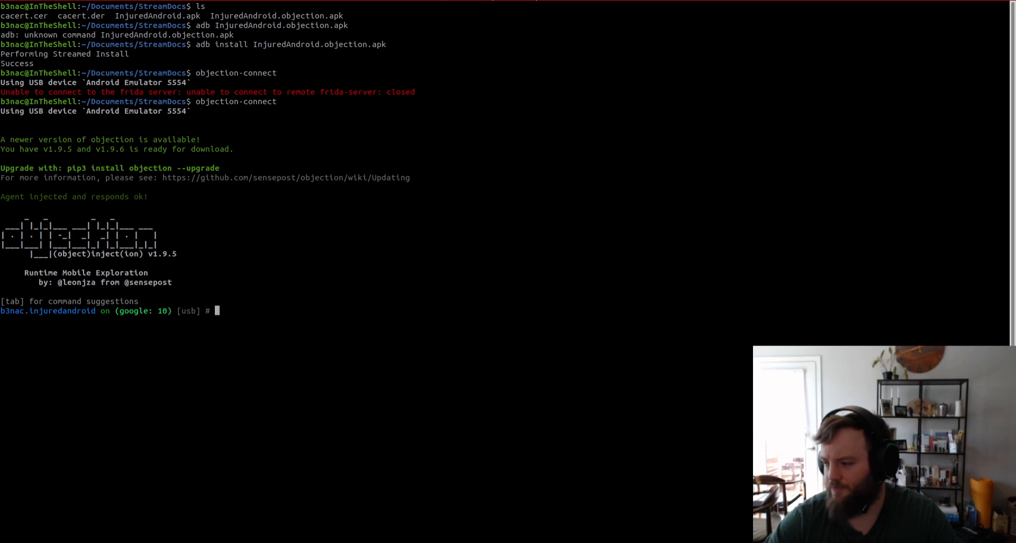
pyautogui.write('exit')
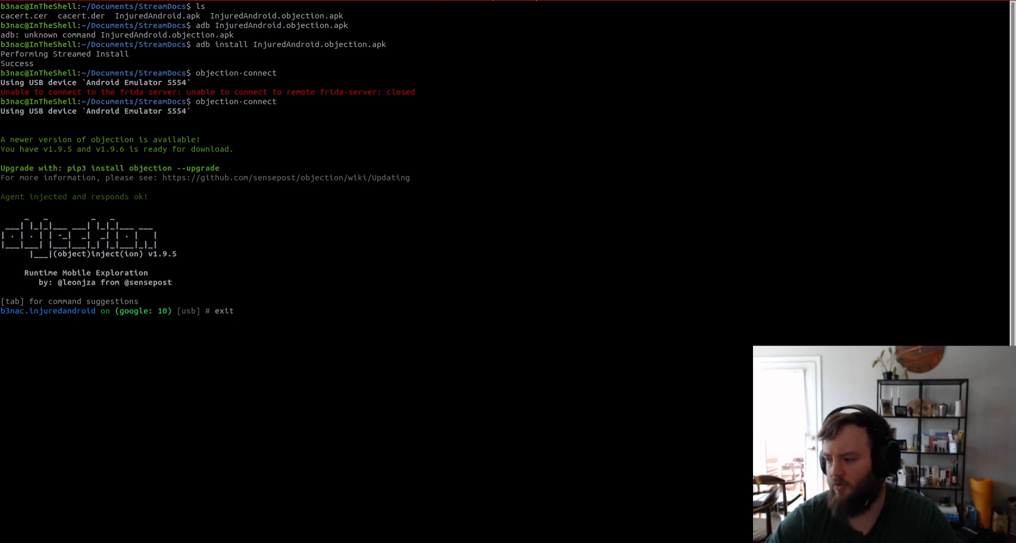
# Run android sslpinning disable so objection overrides InjuredAndroid's TrustManager checks.
pyautogui.write('android sslpinning disable')
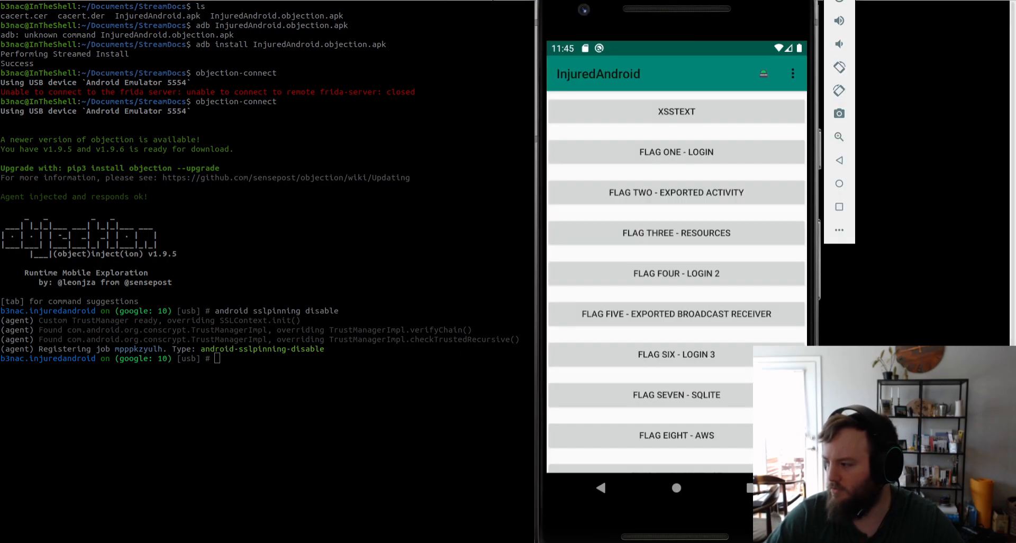
# Scroll to FLAG NINE - FIREBASE in the list, open it, and view the held firebaseio.com request in Burp.
pyautogui.scroll(-3)
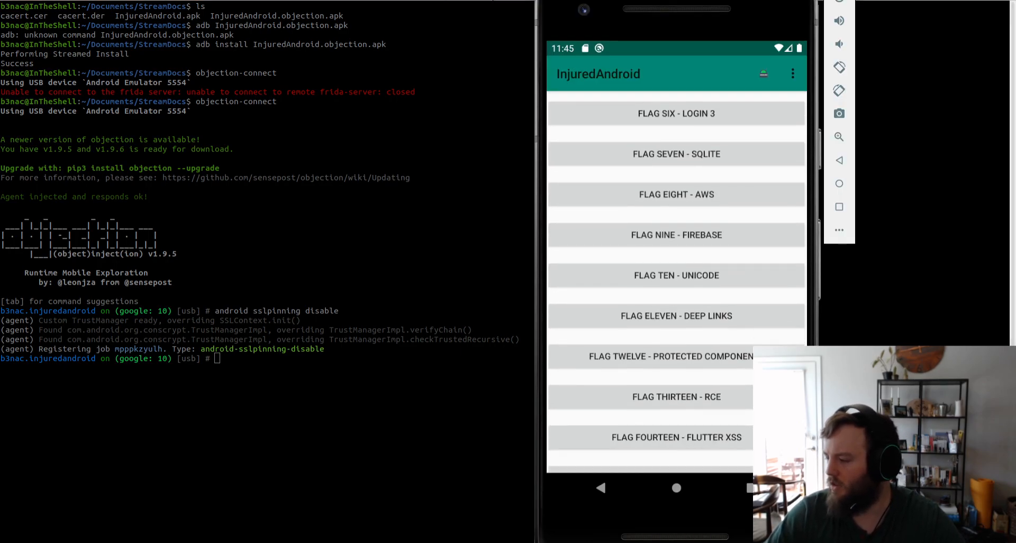
pyautogui.scroll(-3)
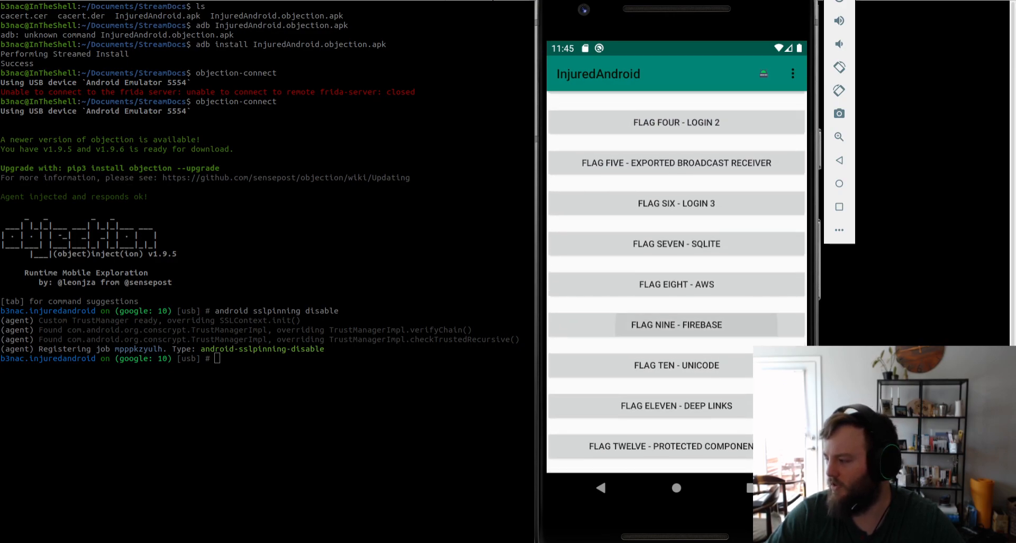
pyautogui.click(677, 325)
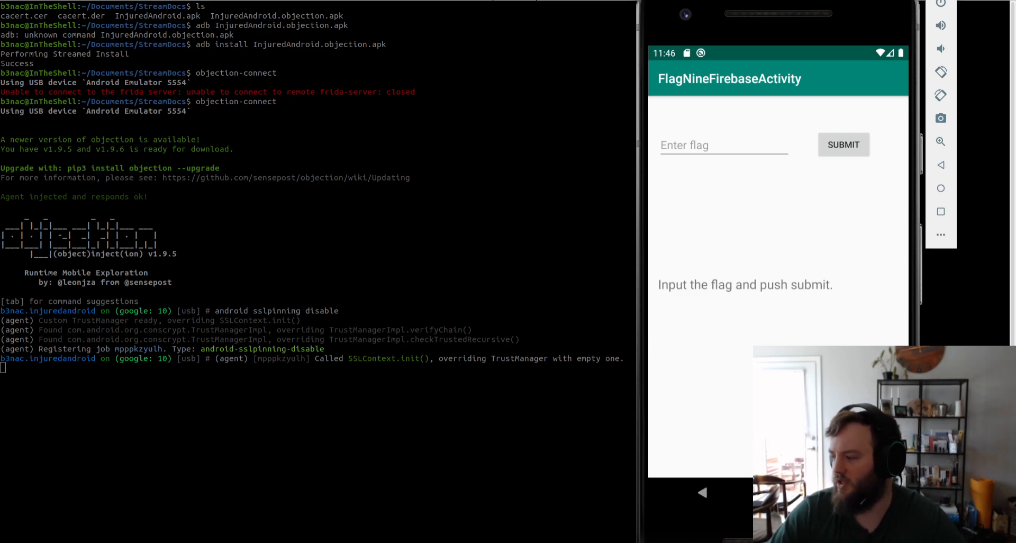
pyautogui.click(723, 145)
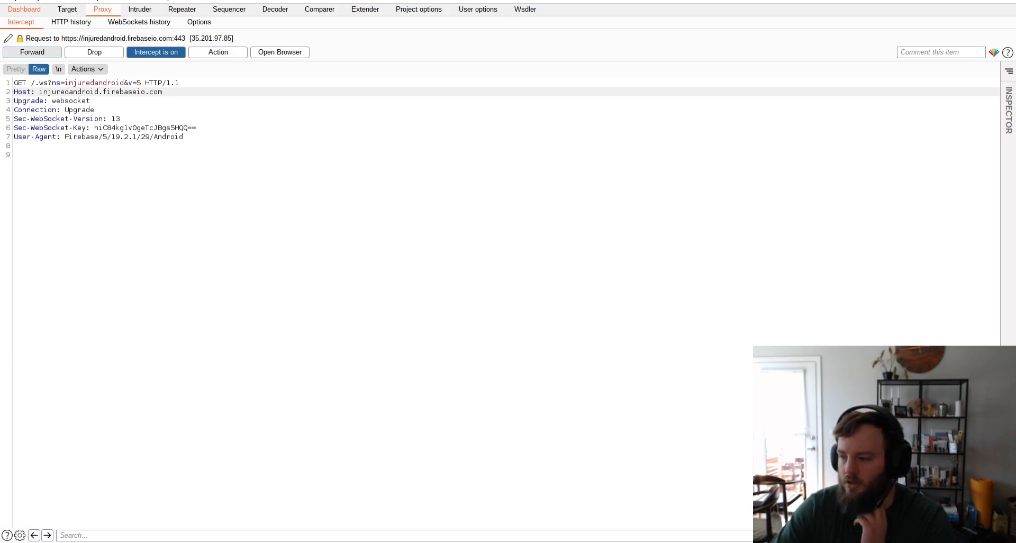
# Forward the Firebase websocket handshakes and the server greeting until the intercept queue is empty.
pyautogui.click(162, 91)
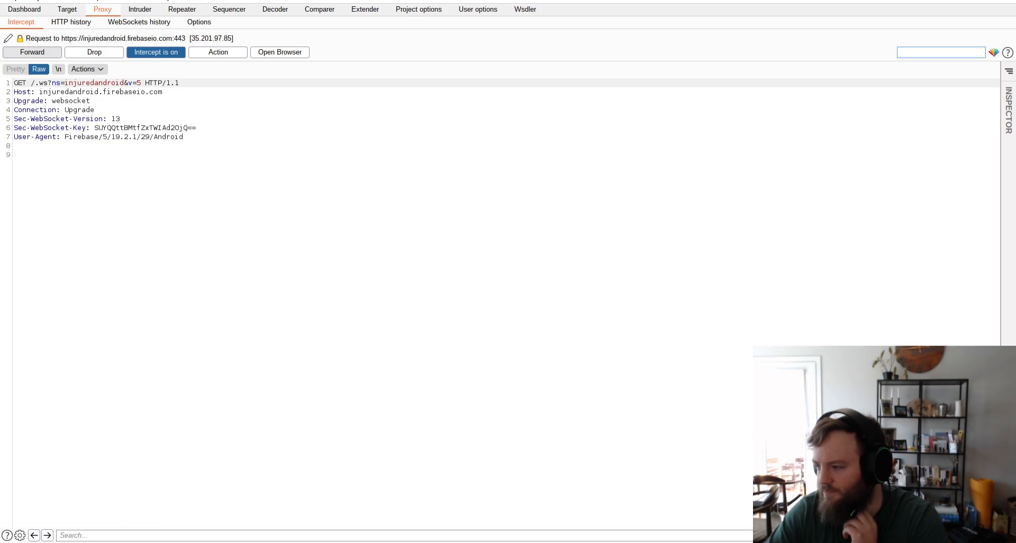
pyautogui.click(32, 52)
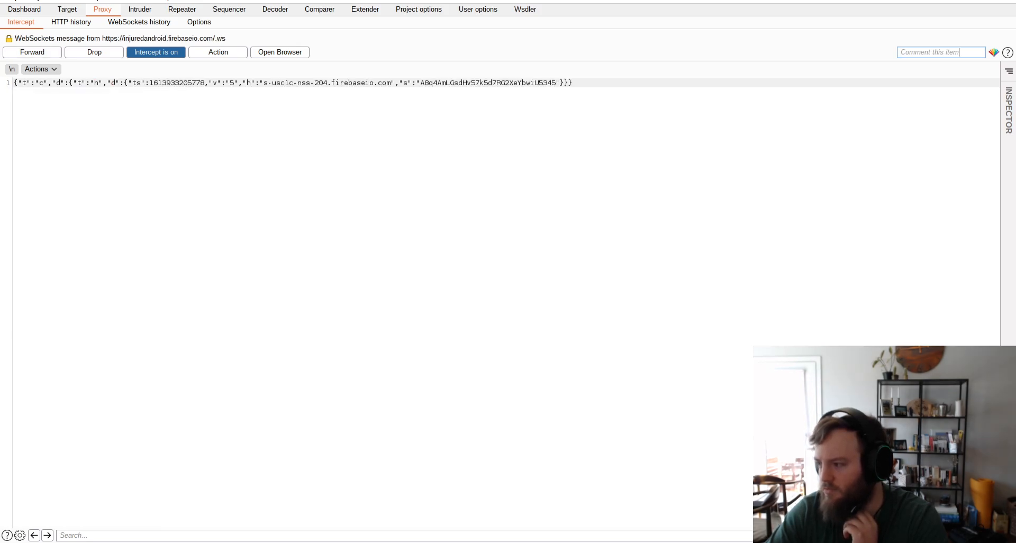
pyautogui.click(32, 52)
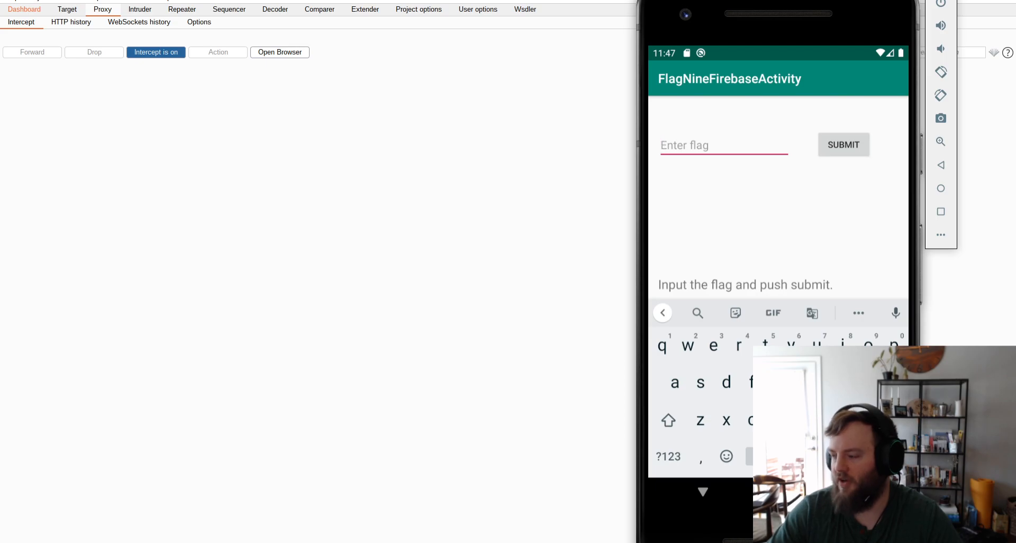
# Enter 'test' in the flag field, forward the handshake, greeting and flags query, and highlight [nine!_flag].
pyautogui.write('test')
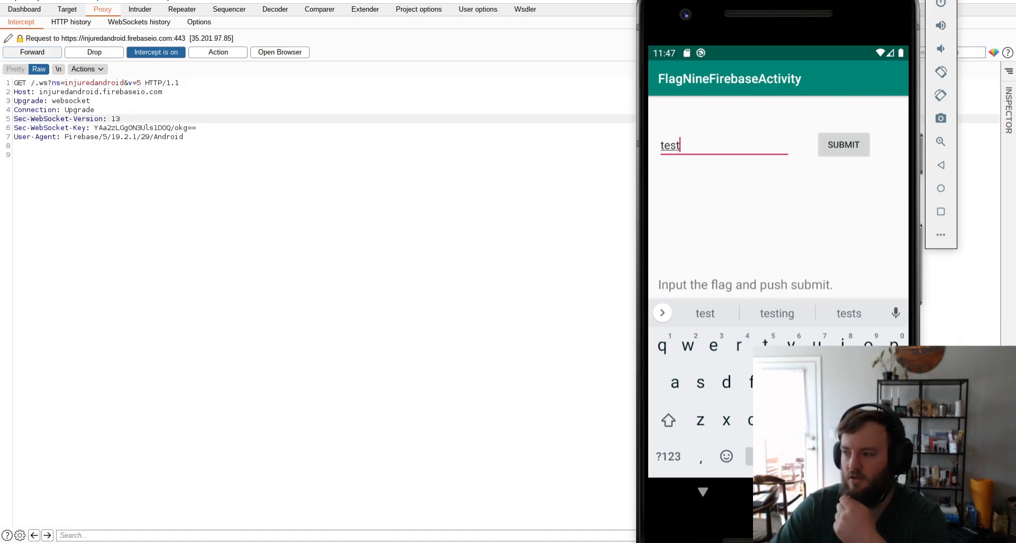
pyautogui.click(32, 51)
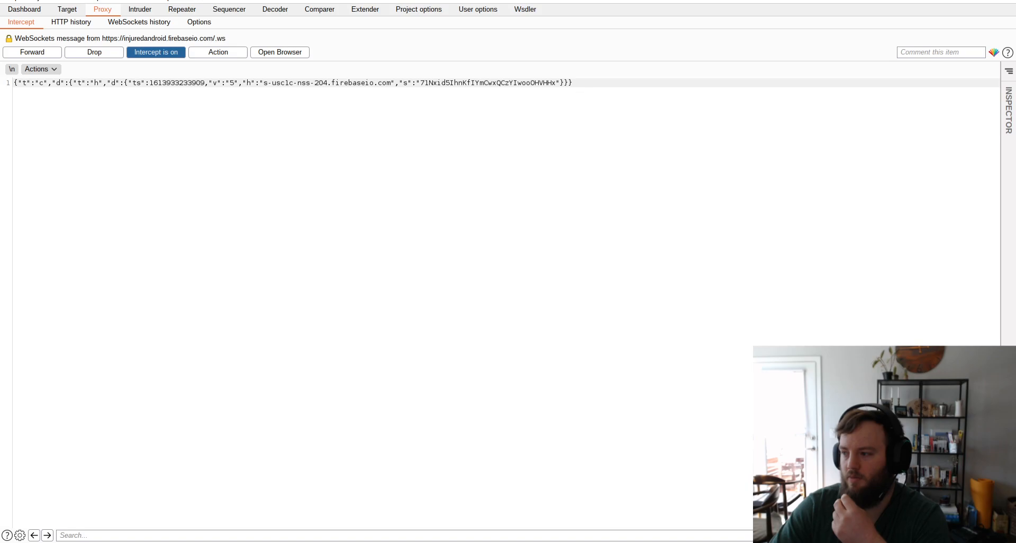
pyautogui.click(31, 52)
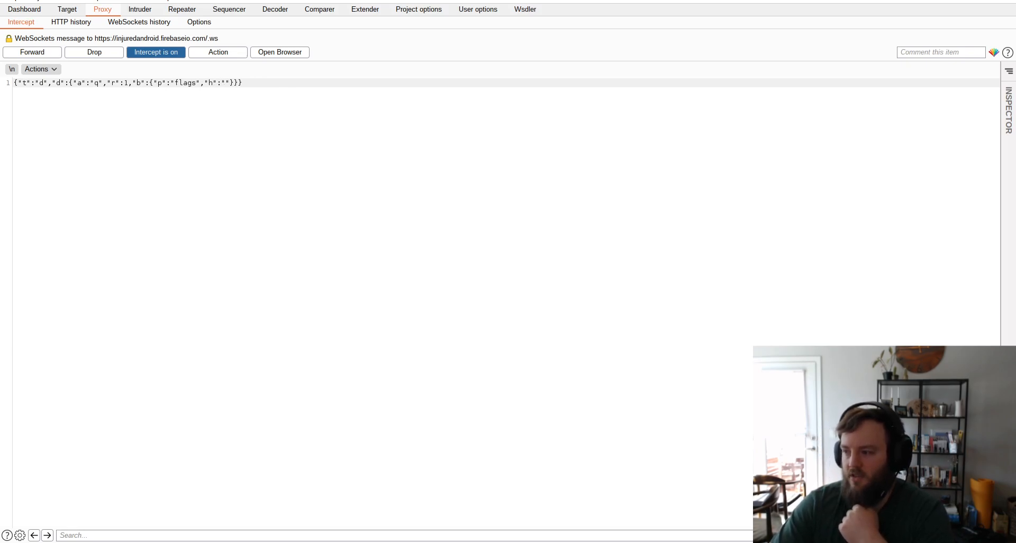
pyautogui.click(32, 52)
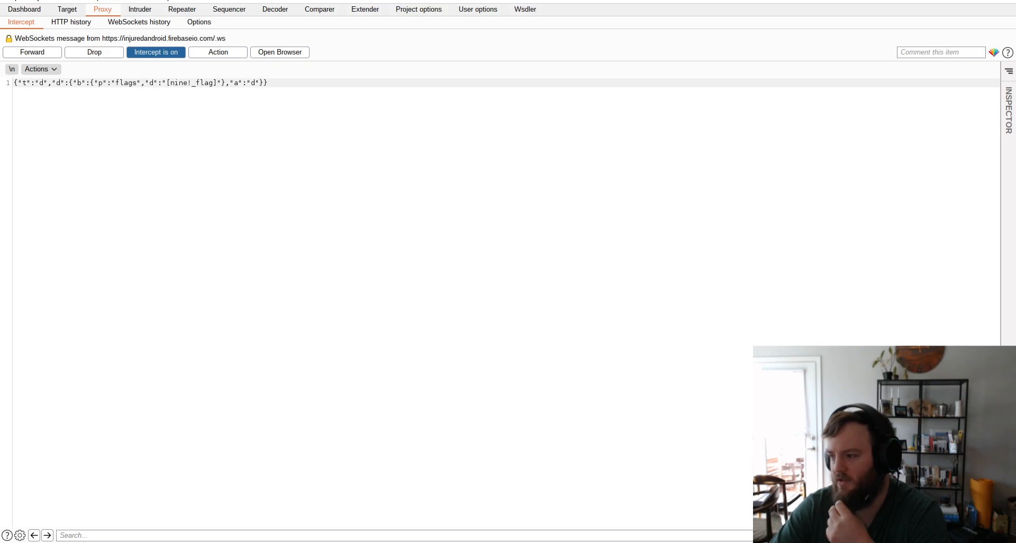
pyautogui.moveTo(207, 83); pyautogui.dragTo(215, 82)
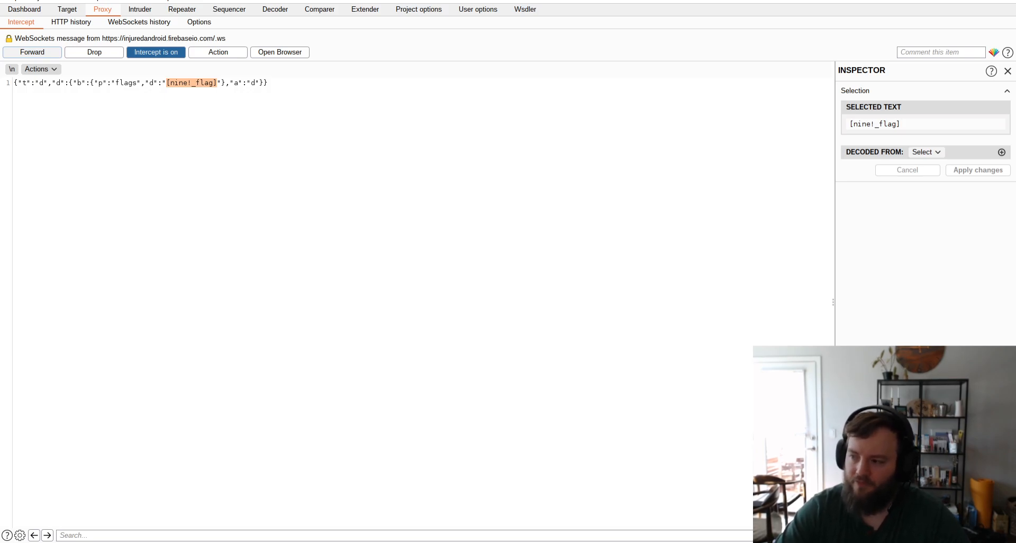
# Forward the flag nine message, ok replies and Mozilla requests until nothing remains held.
pyautogui.click(32, 52)
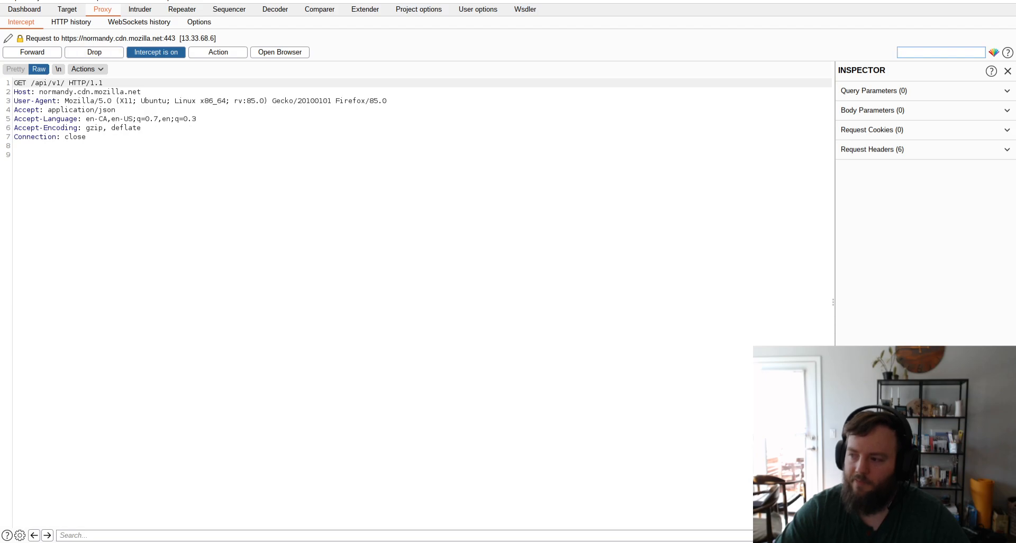
pyautogui.click(32, 52)
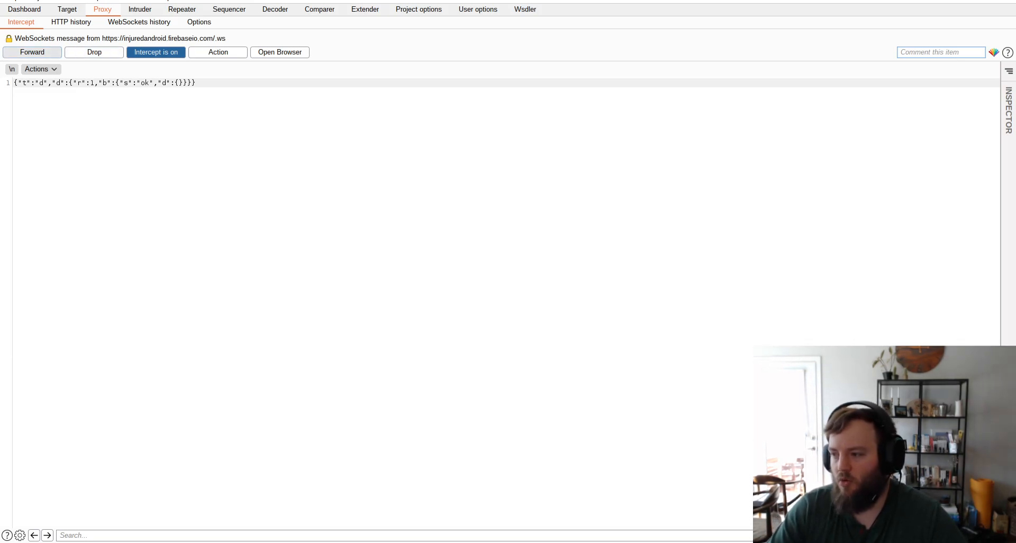
pyautogui.click(32, 52)
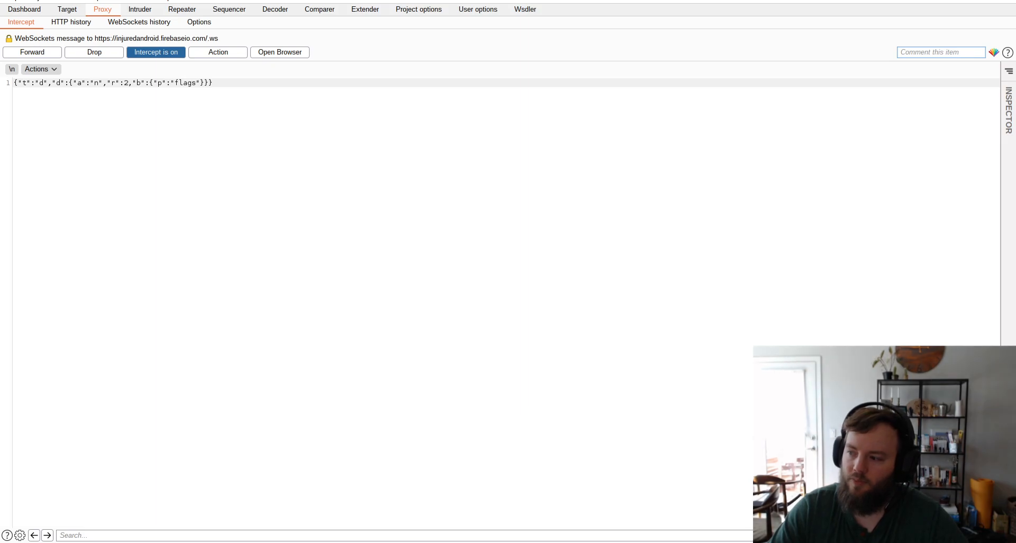
pyautogui.click(32, 52)
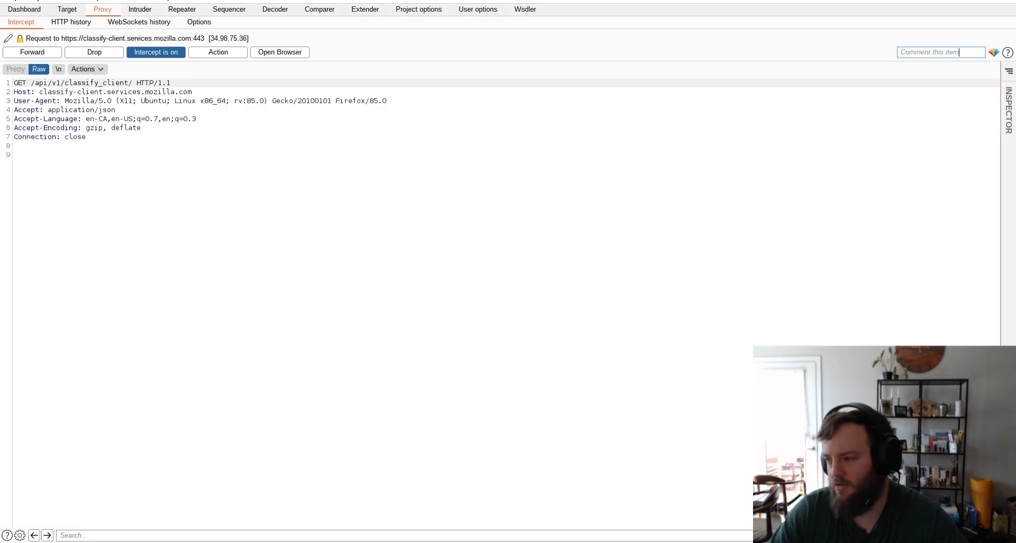
pyautogui.click(32, 52)
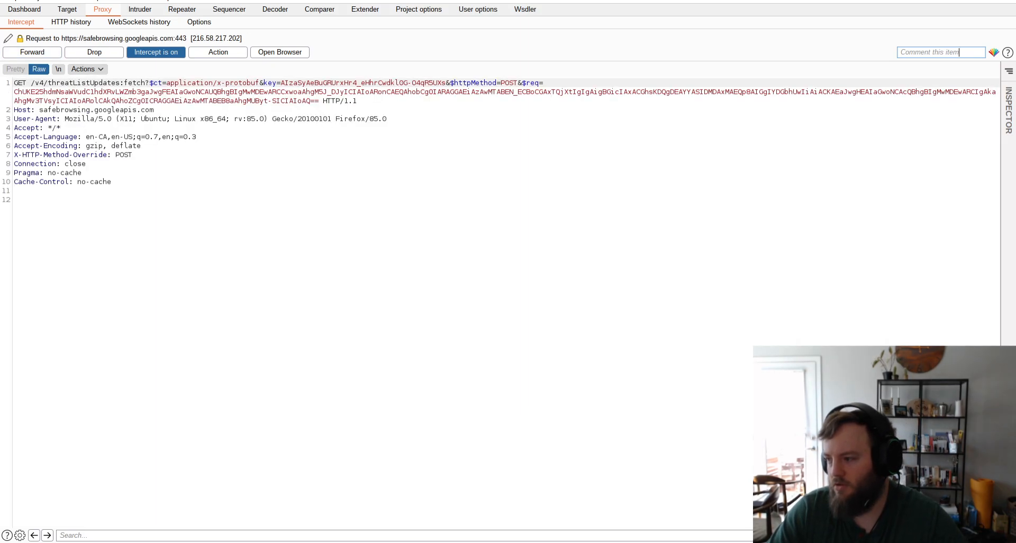
pyautogui.click(32, 52)
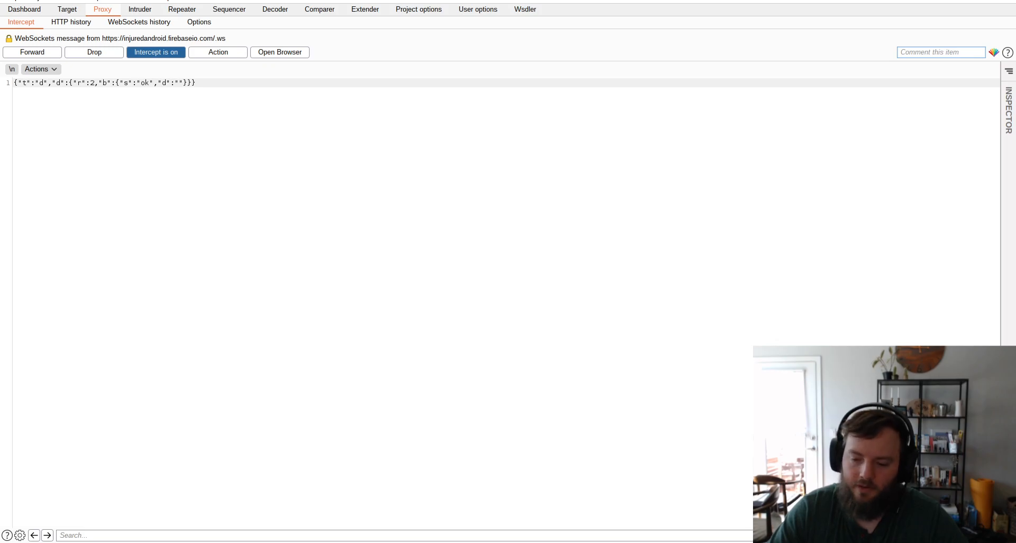
pyautogui.click(940, 52)
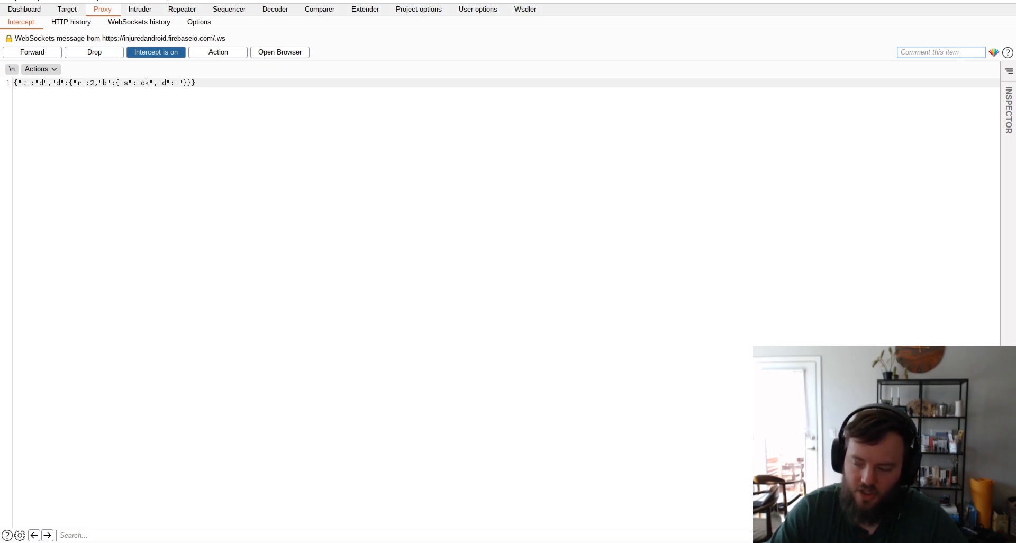
pyautogui.click(32, 52)
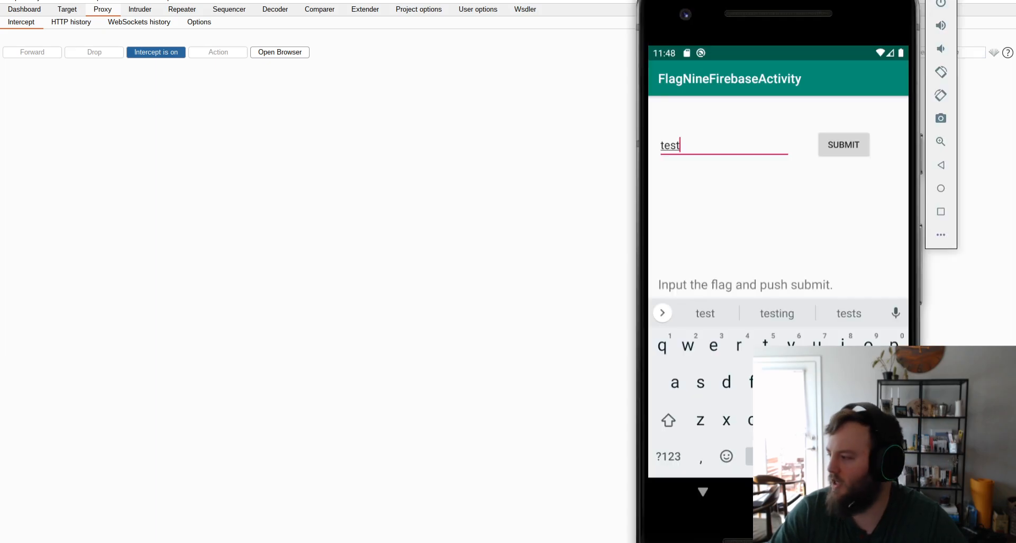
pyautogui.click(702, 491)
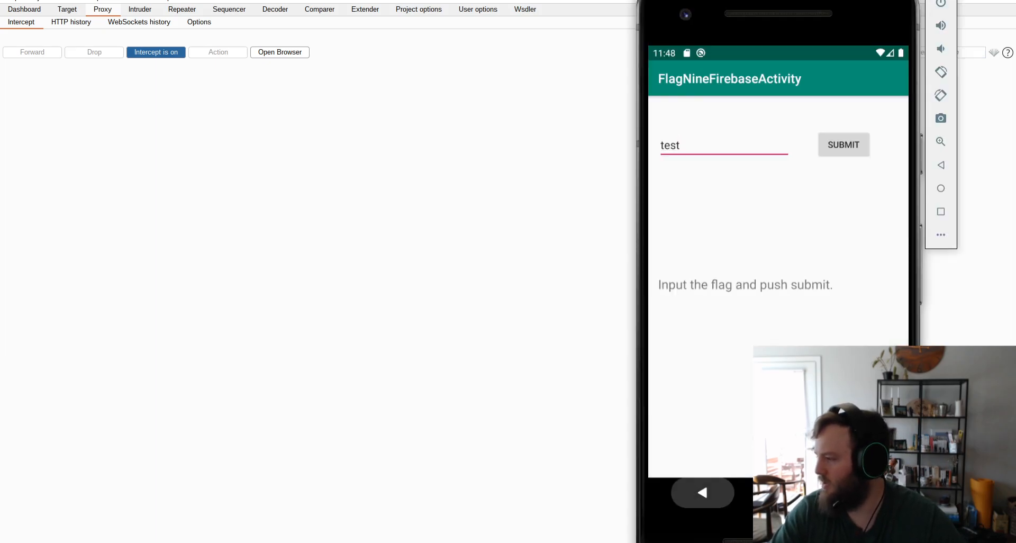
pyautogui.click(702, 492)
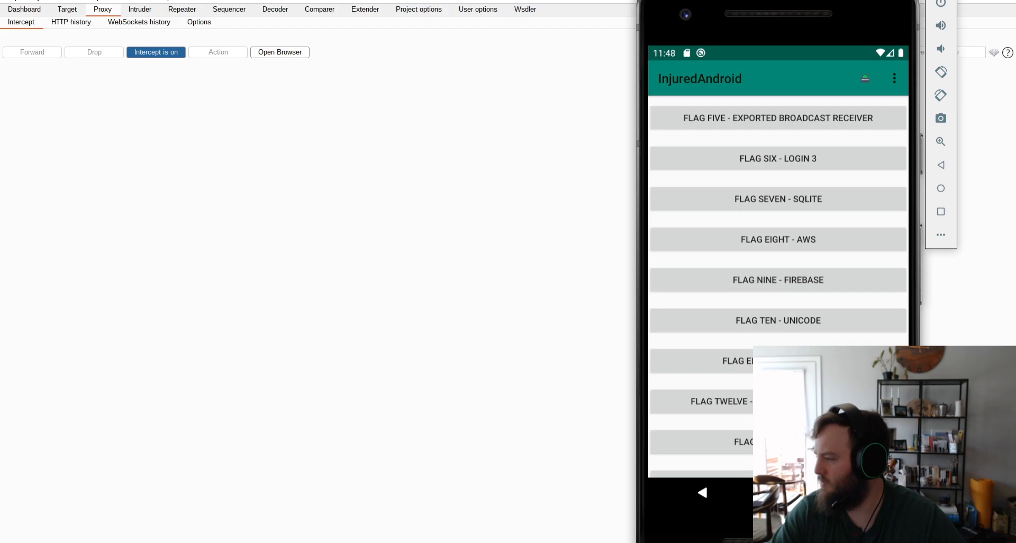
pyautogui.click(778, 239)
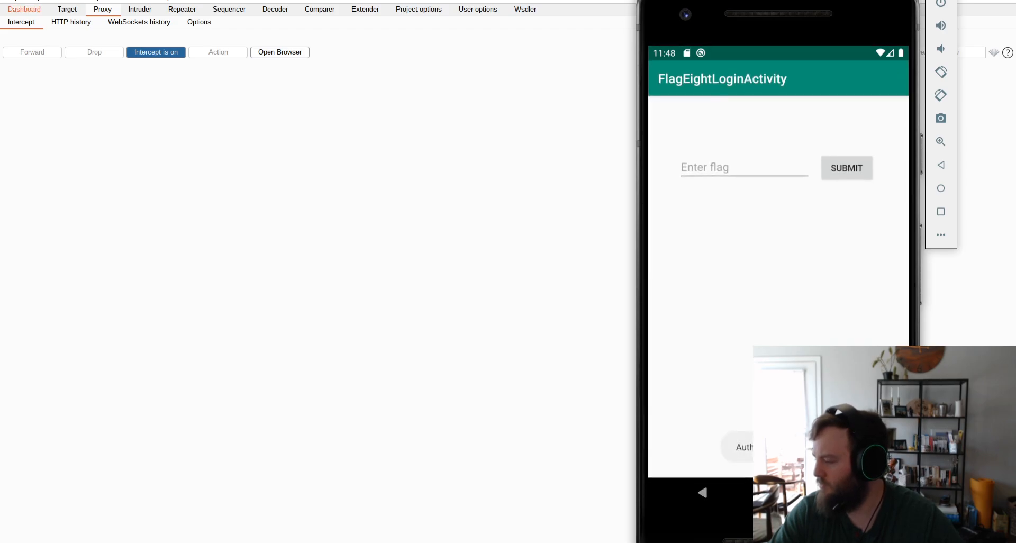
pyautogui.click(745, 167)
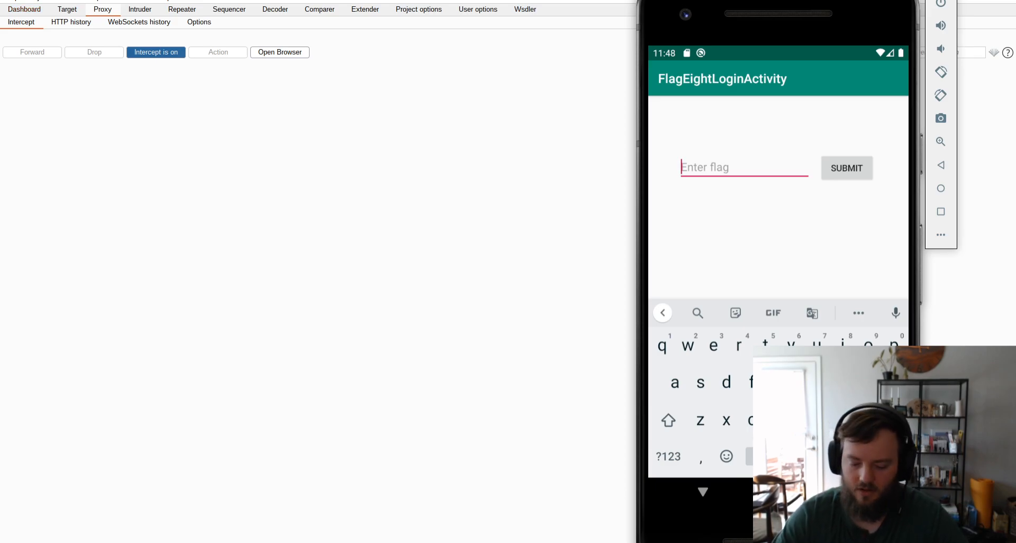
pyautogui.write('test')
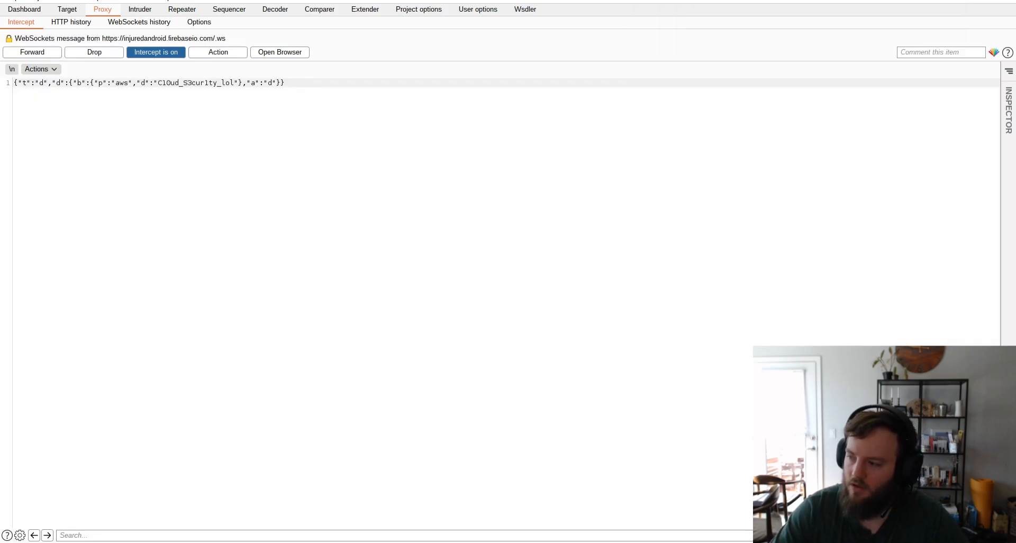
pyautogui.moveTo(208, 83); pyautogui.dragTo(236, 83)
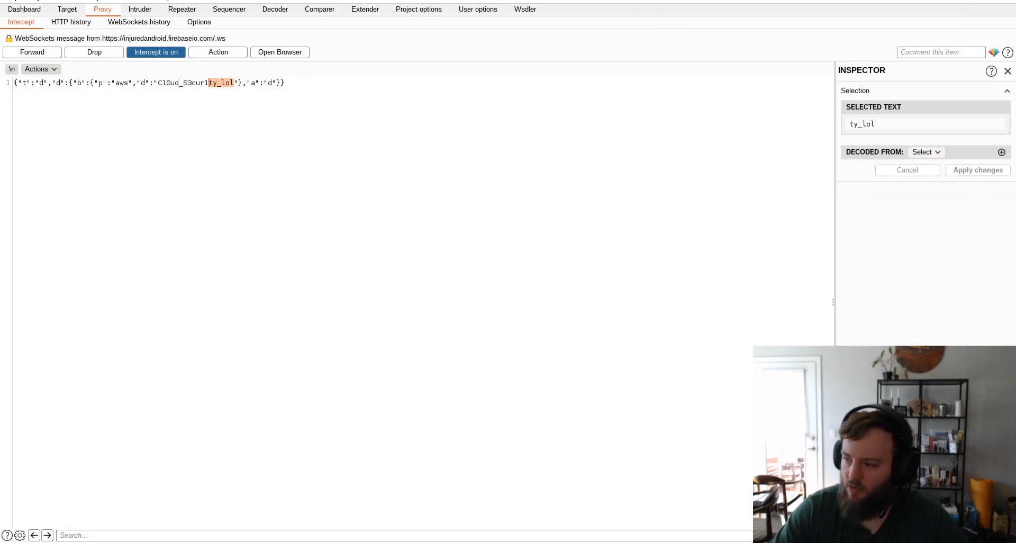